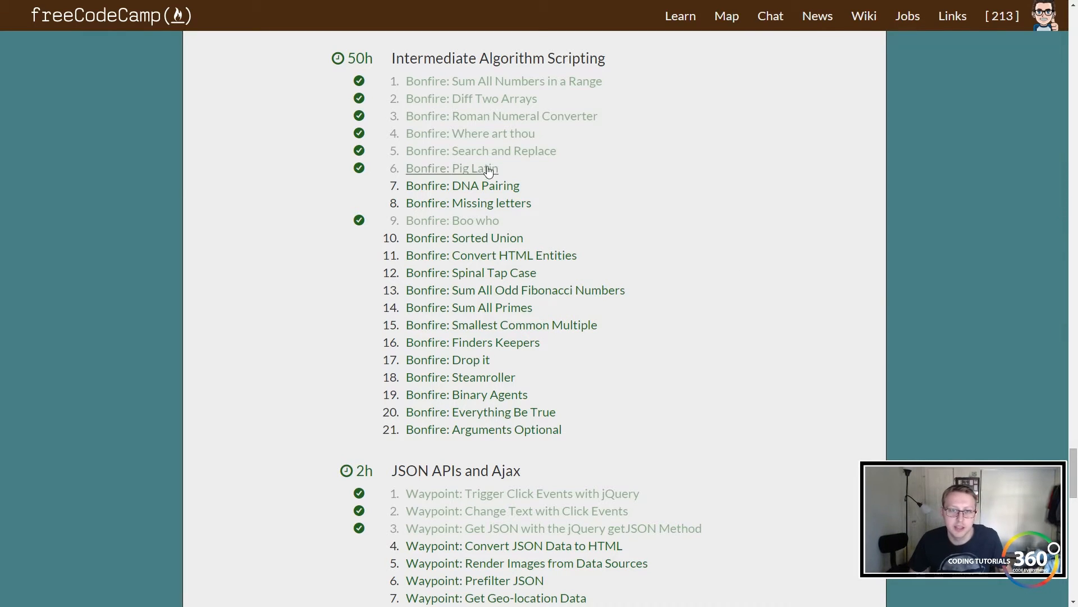
# Open 'Bonfire: Pig Latin' under Intermediate Algorithm Scripting on the map.
pyautogui.click(451, 168)
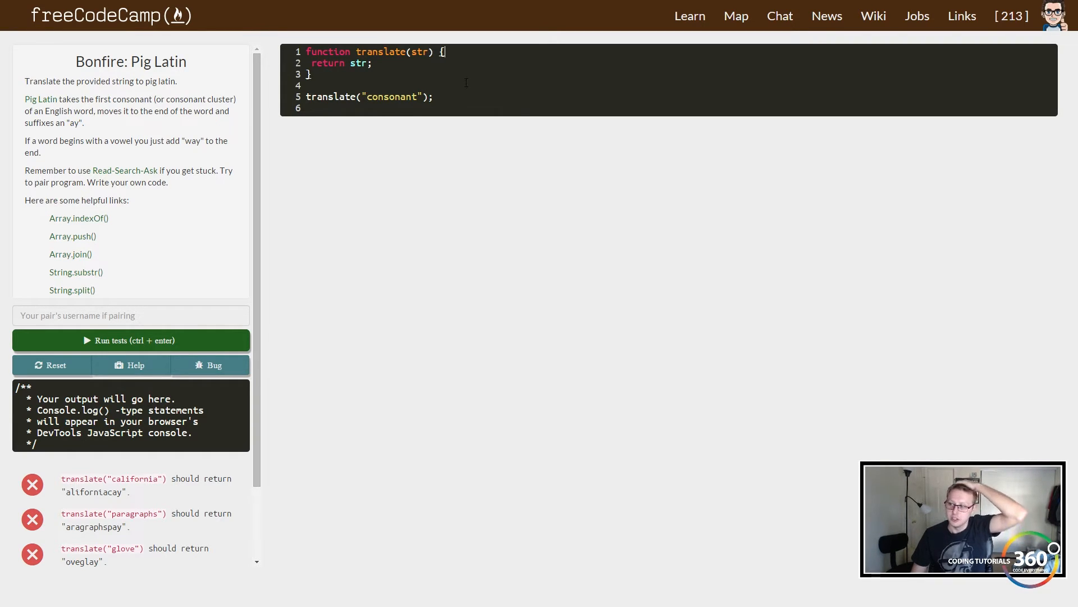
# Add var letters = str.split(""); to translate and change the return to letters.
pyautogui.press('Enter')
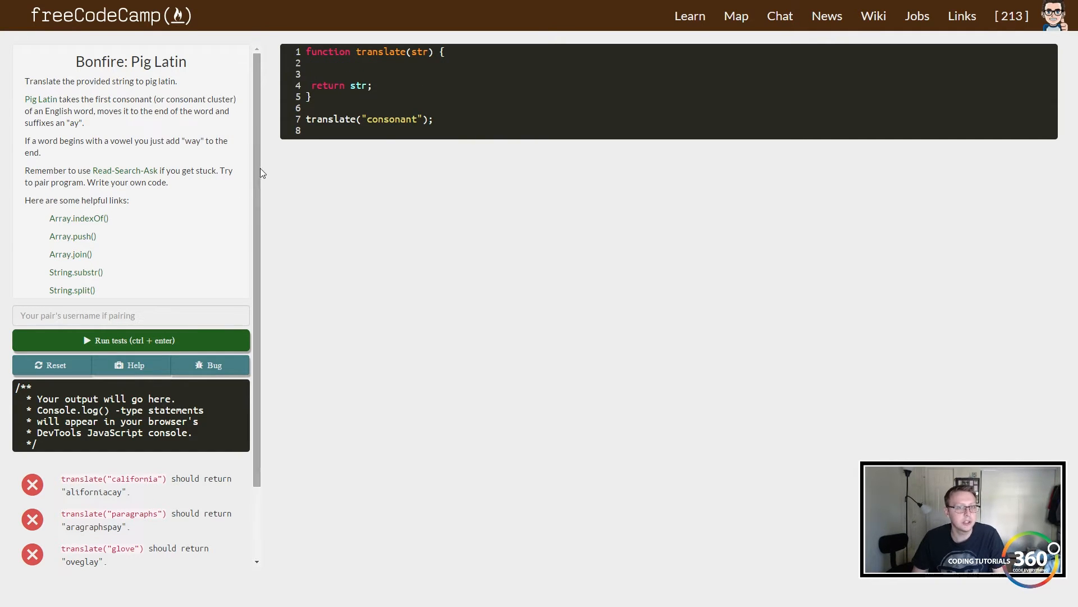
pyautogui.scroll(-3)
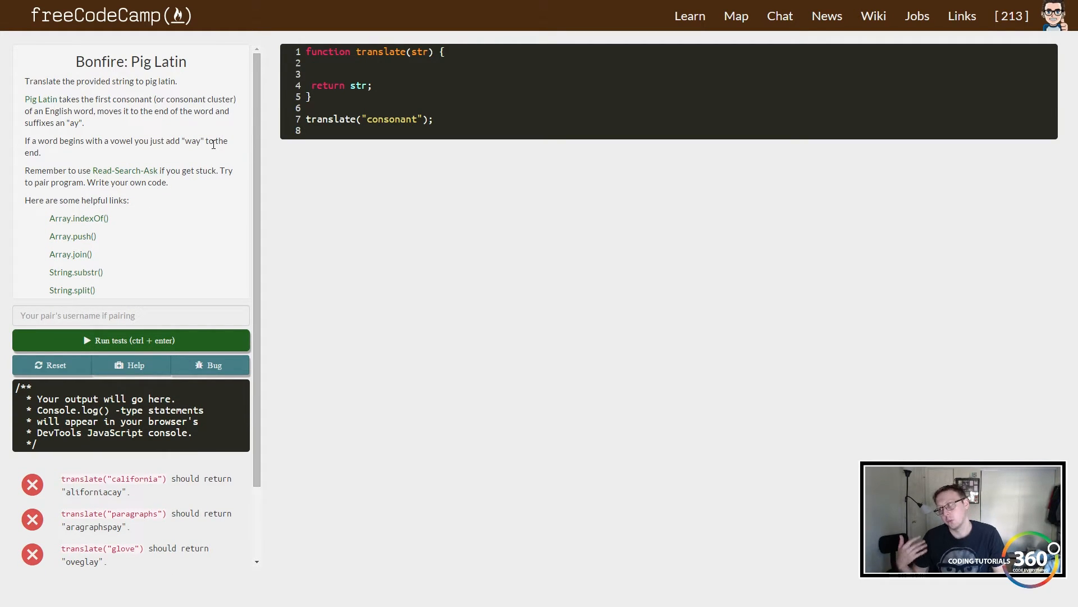
pyautogui.click(316, 74)
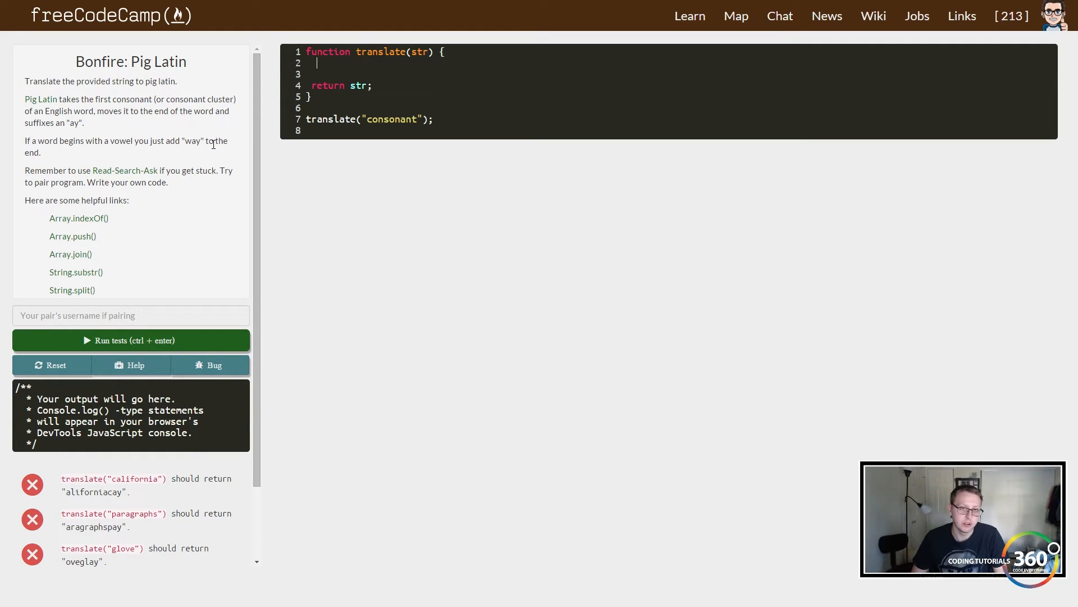
pyautogui.write('var')
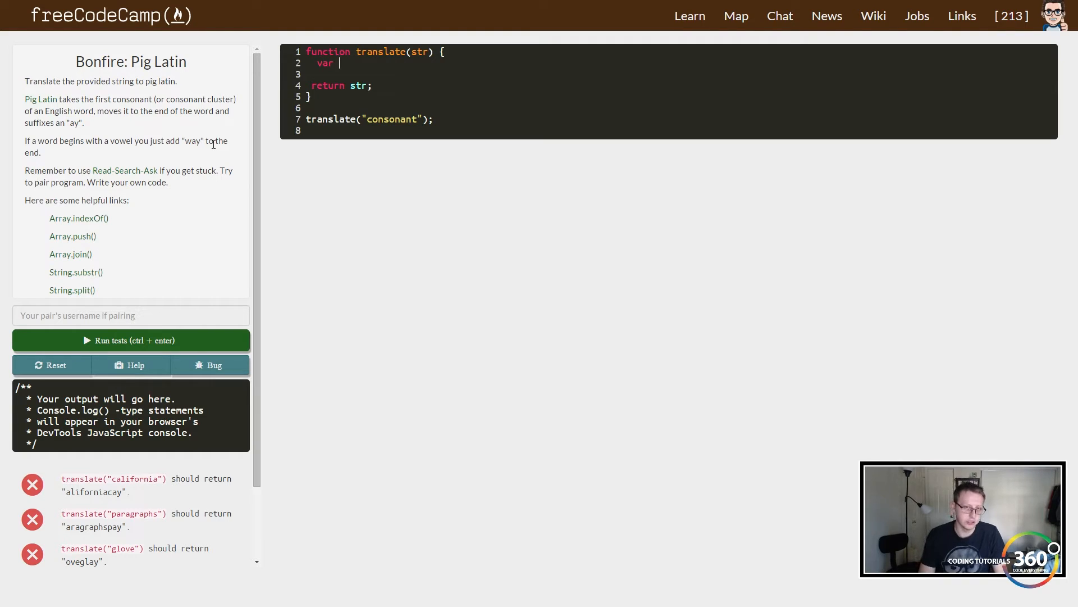
pyautogui.write('letters')
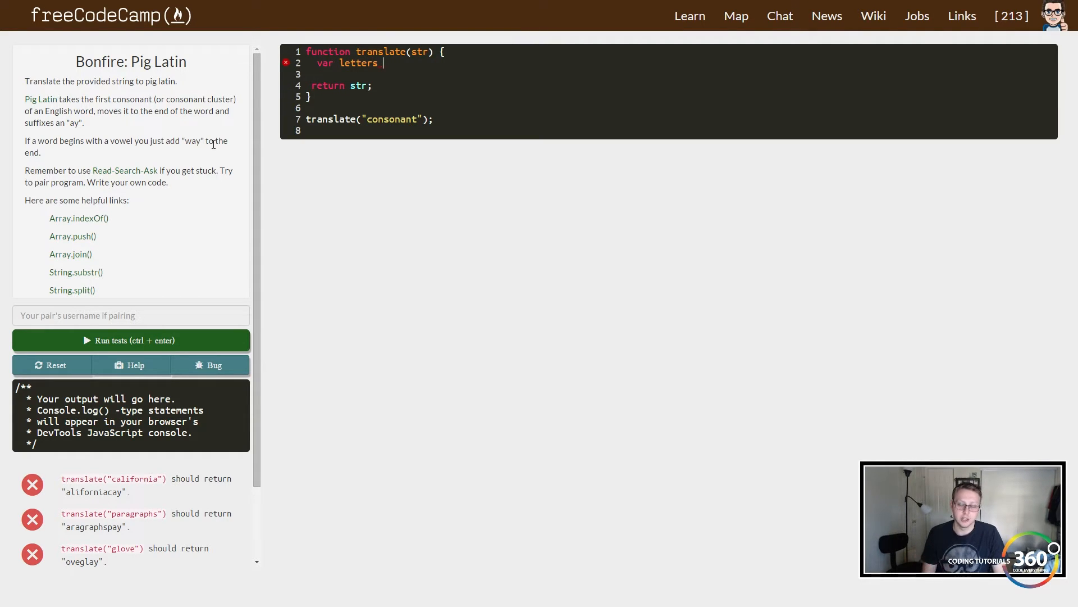
pyautogui.write('=')
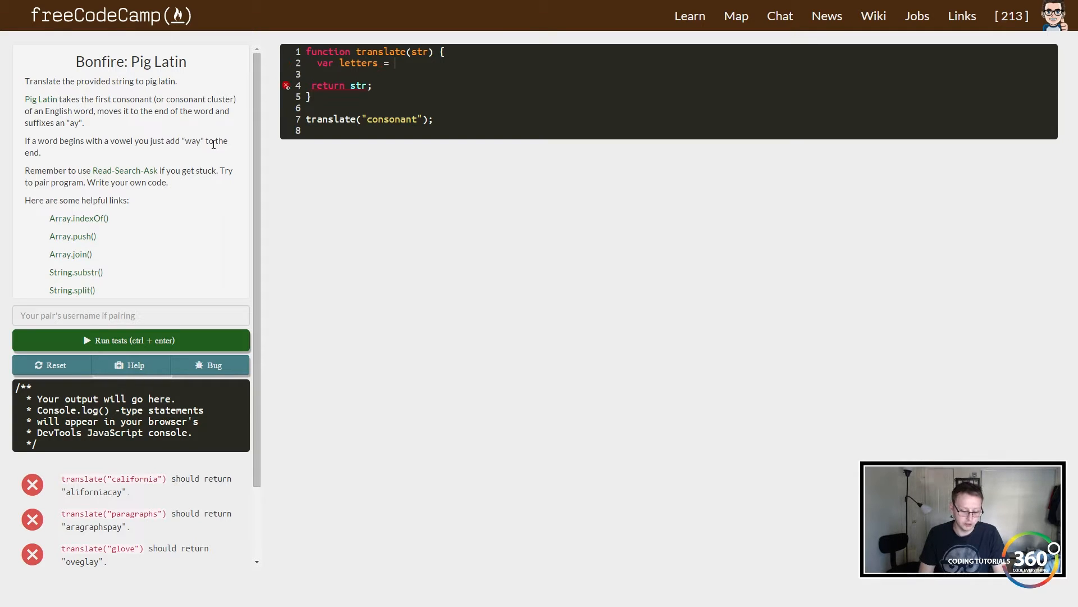
pyautogui.write('stribn')
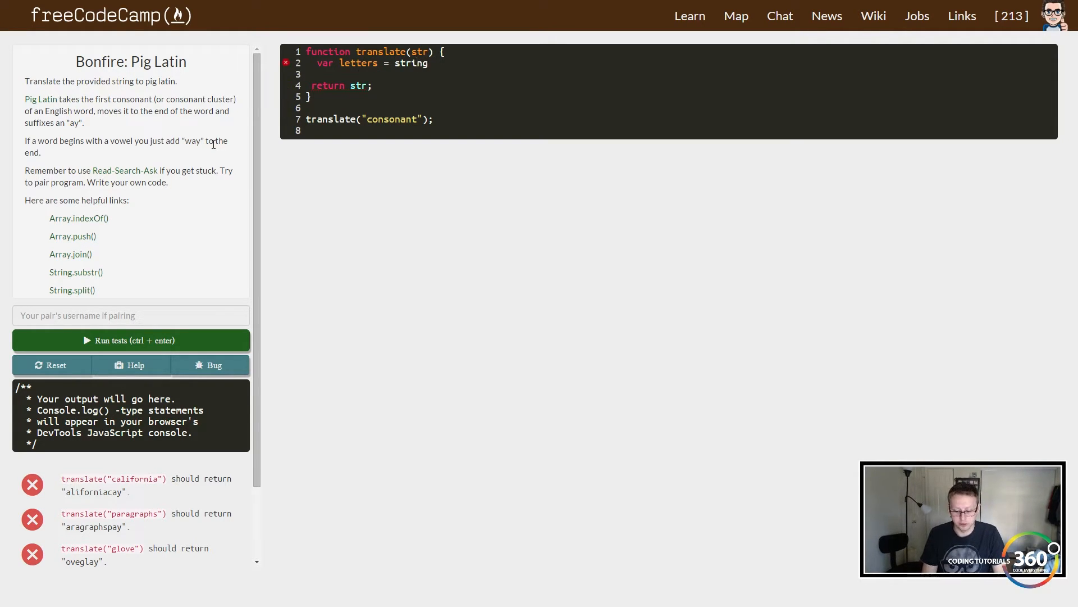
pyautogui.press('Backspace')
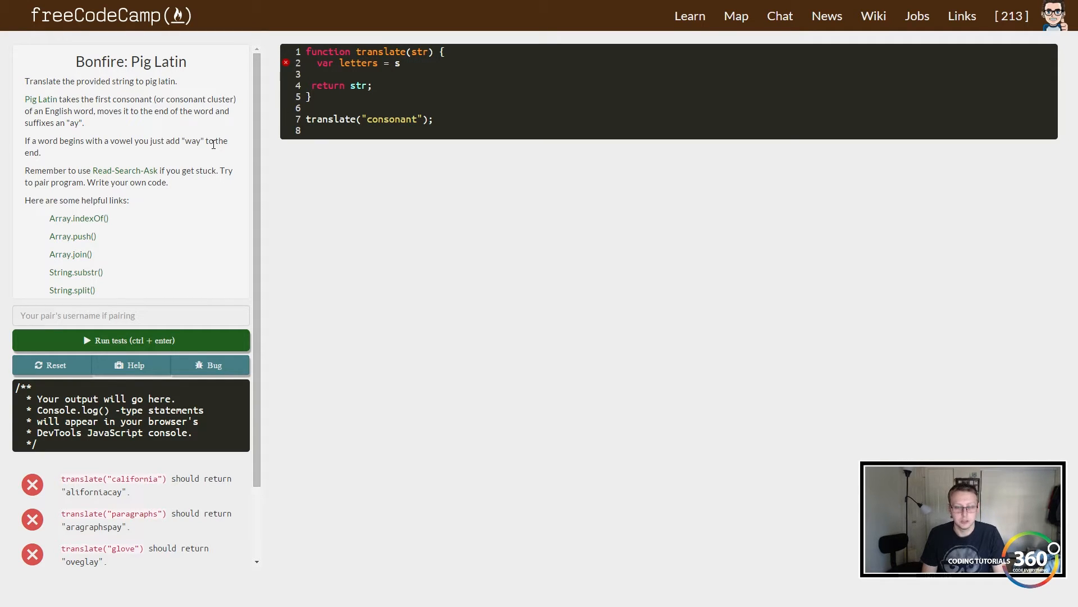
pyautogui.write('tr')
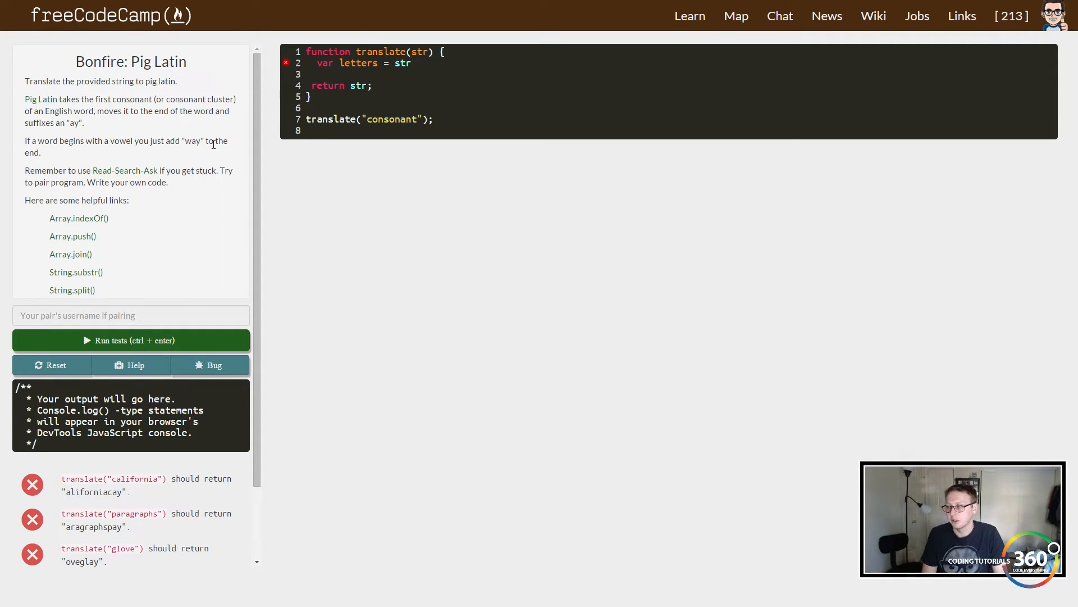
pyautogui.write('.sp')
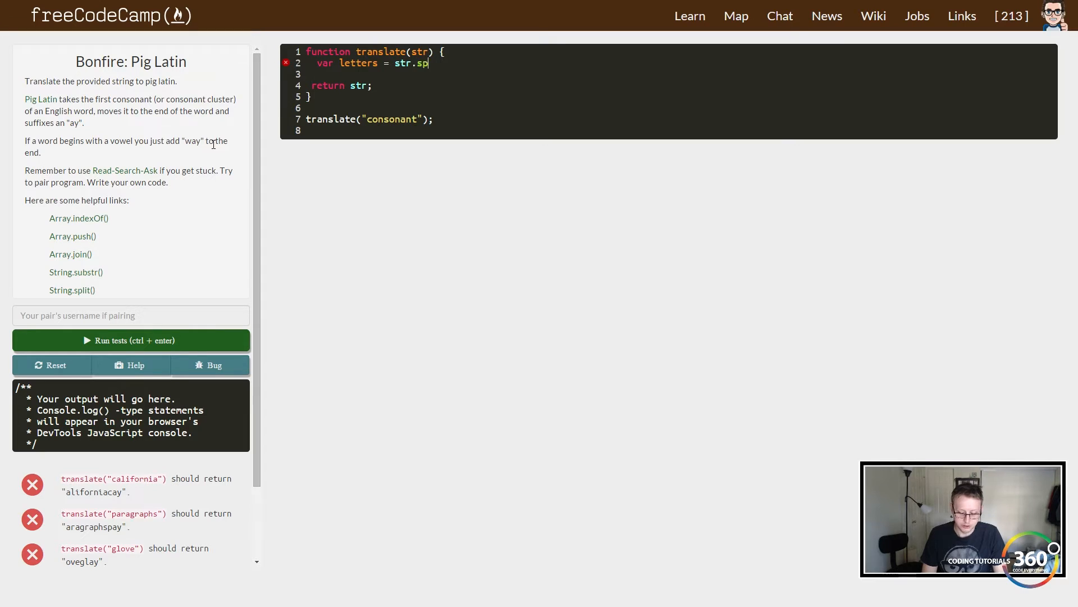
pyautogui.write('lit()')
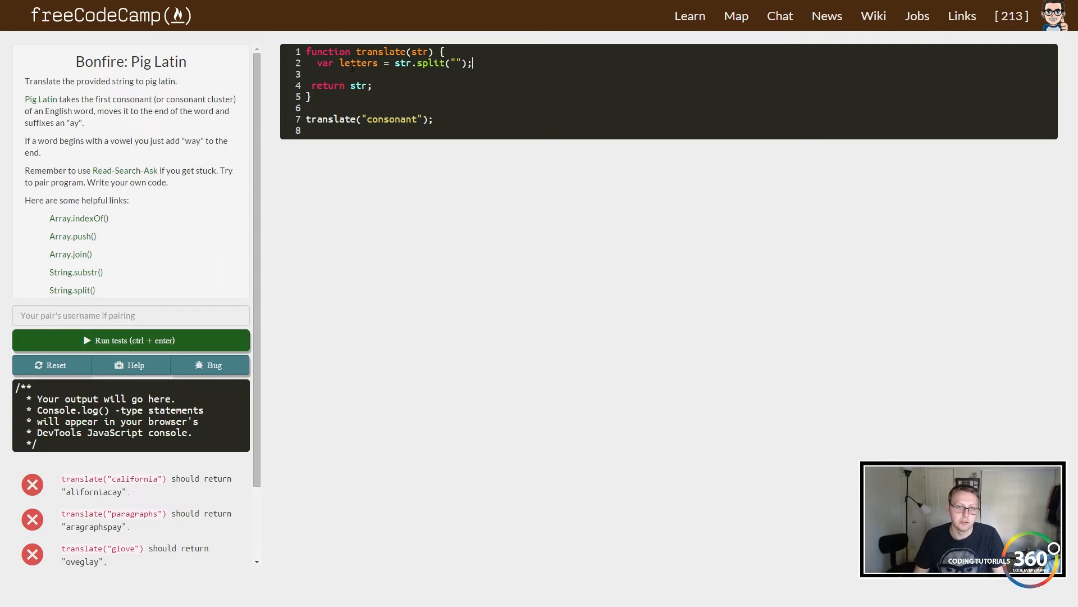
pyautogui.doubleClick(358, 86)
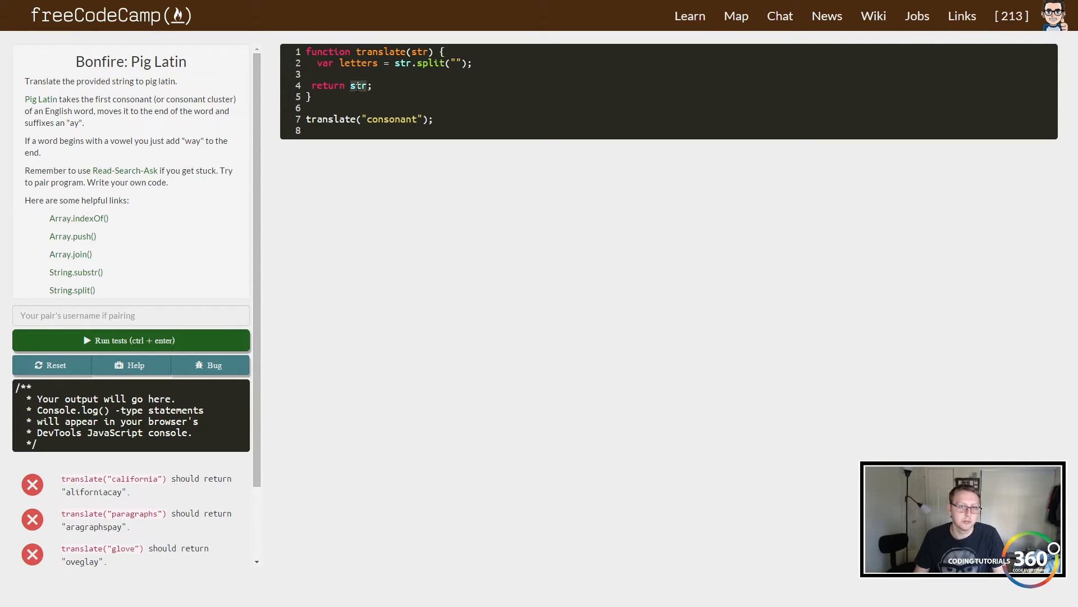
pyautogui.write('letters')
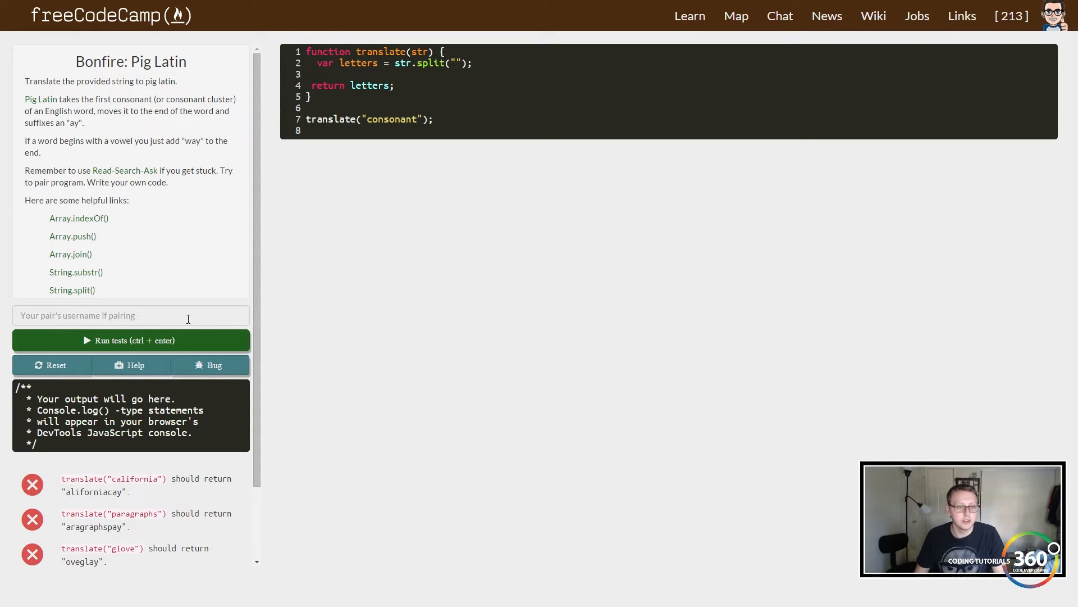
# Run the tests to see c,o,n,s,o,n,a,n,t, then return str again.
pyautogui.click(131, 340)
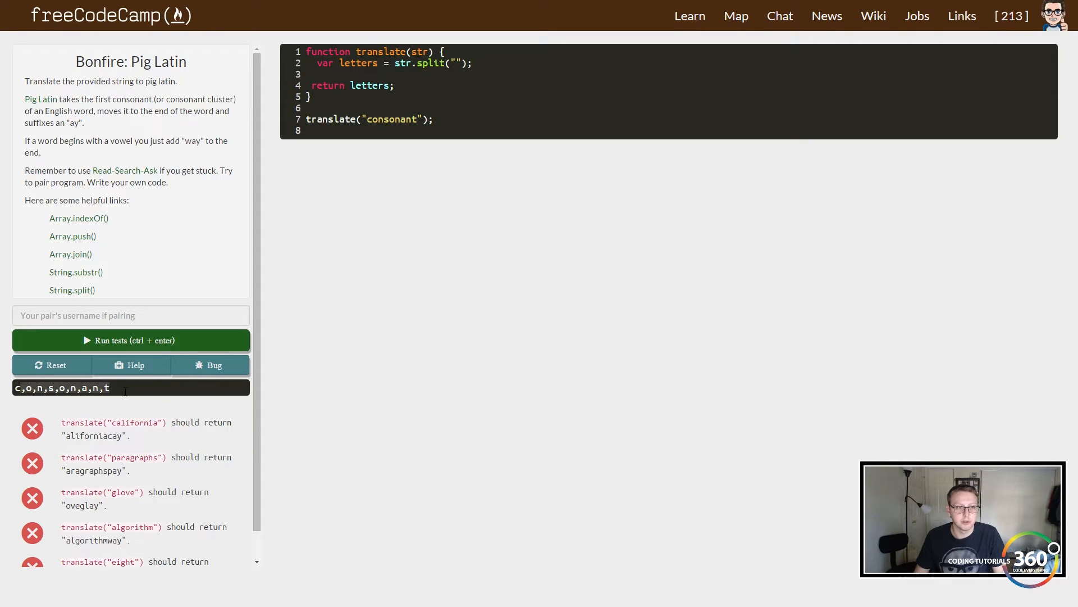
pyautogui.write('str')
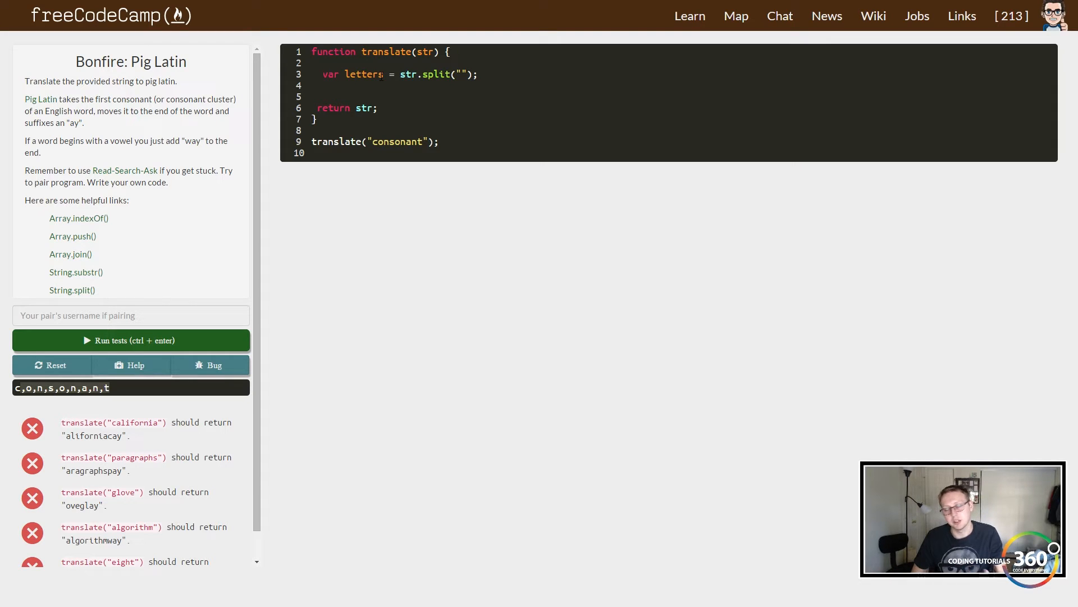
# Declare var vowelRegex = /[aeiou]/; and start an empty if() below it.
pyautogui.write('var')
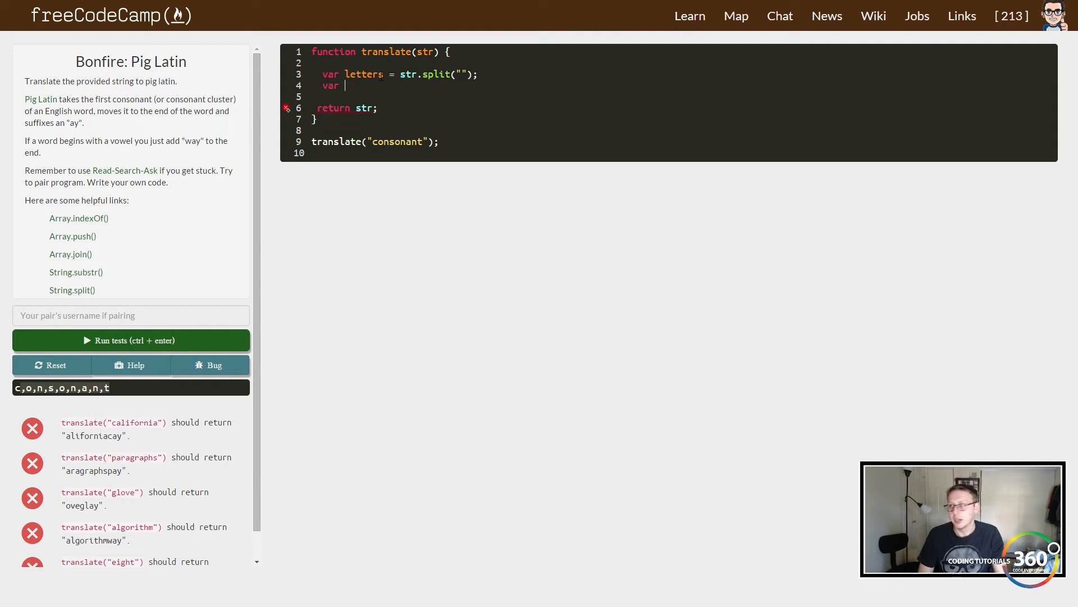
pyautogui.write('vowelRe')
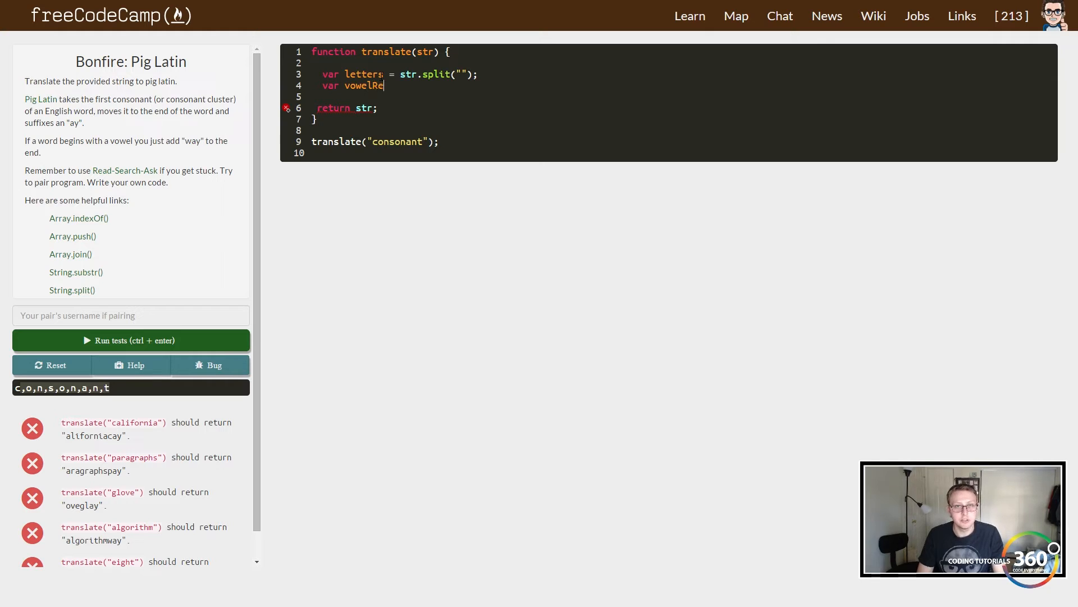
pyautogui.write('gex =')
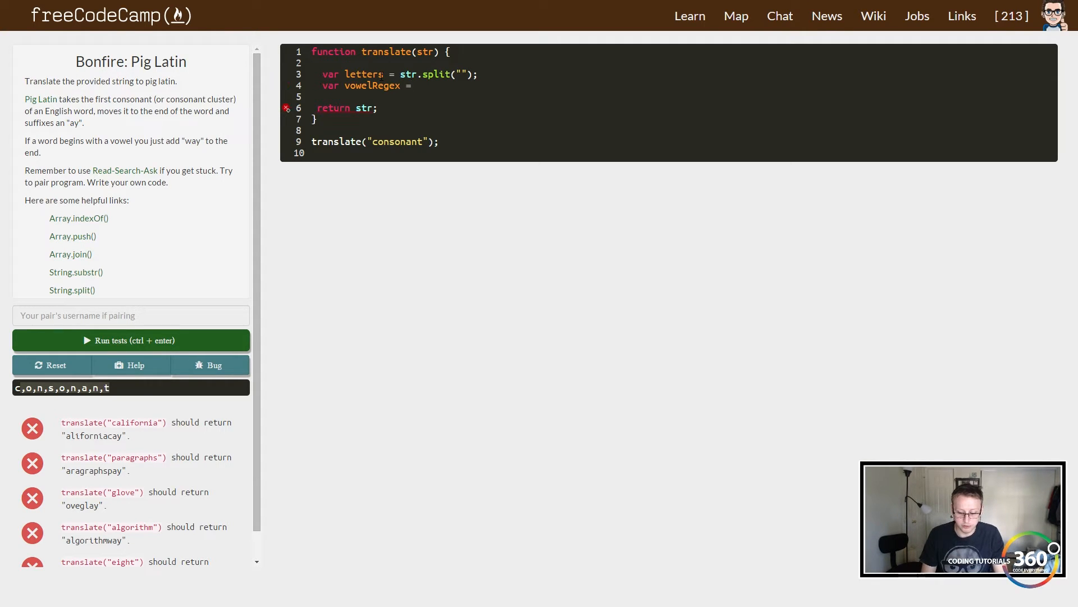
pyautogui.write('//')
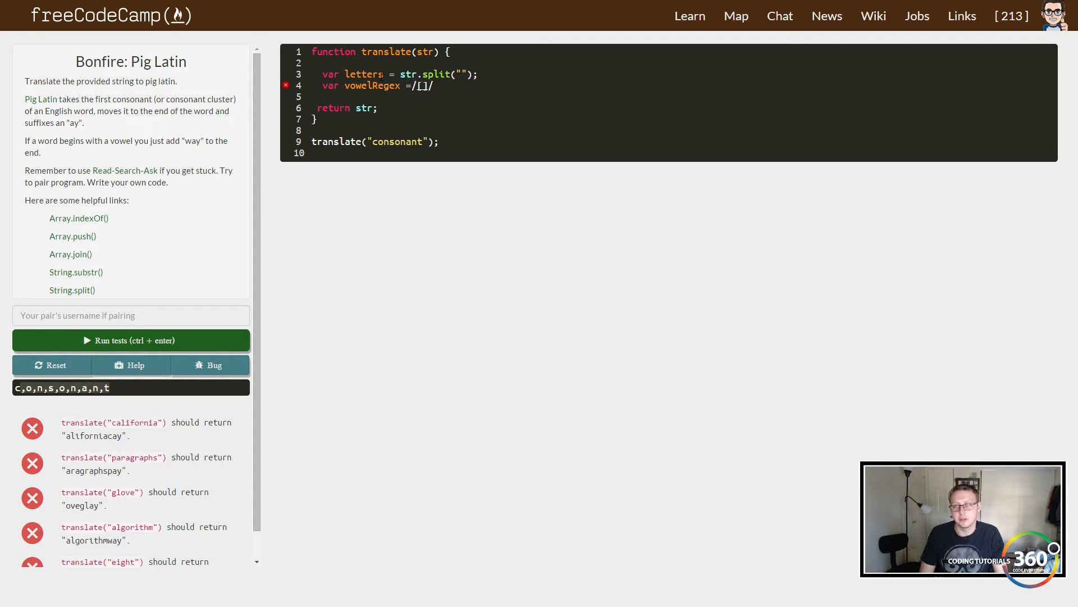
pyautogui.write('aeiou')
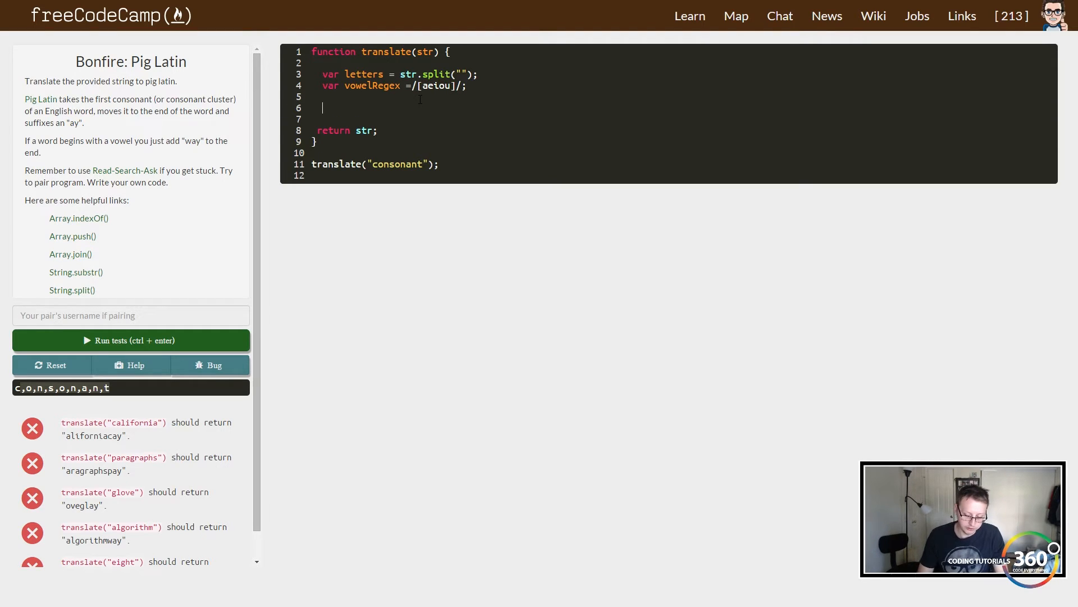
pyautogui.write('if()')
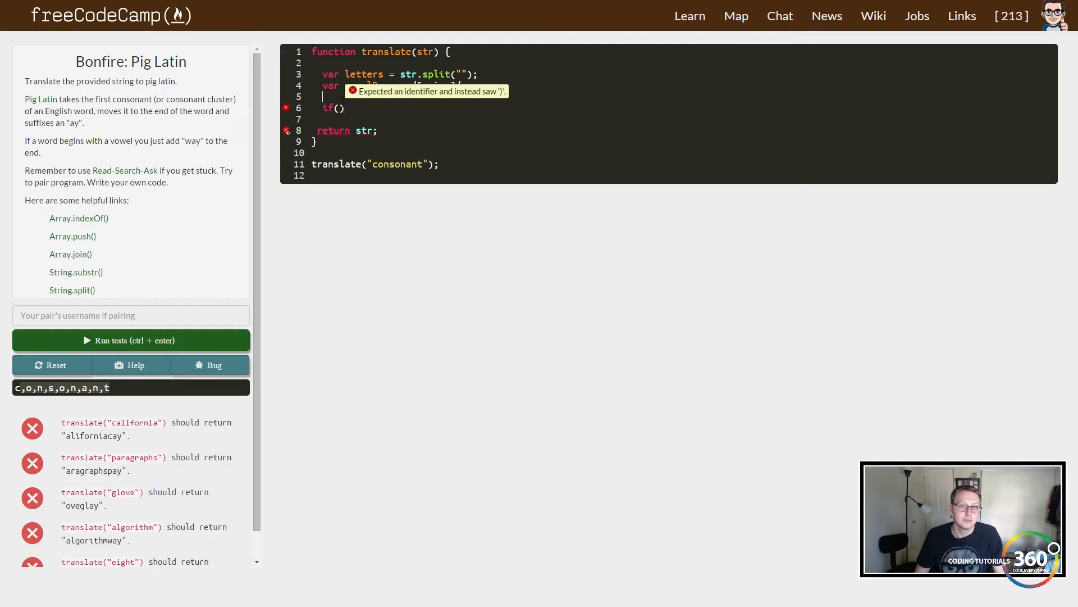
# Write if(vowelregex.test(letters[0])) returning letters.join("") + "way".
pyautogui.write('vowelRegex =/[aeiou]/;')
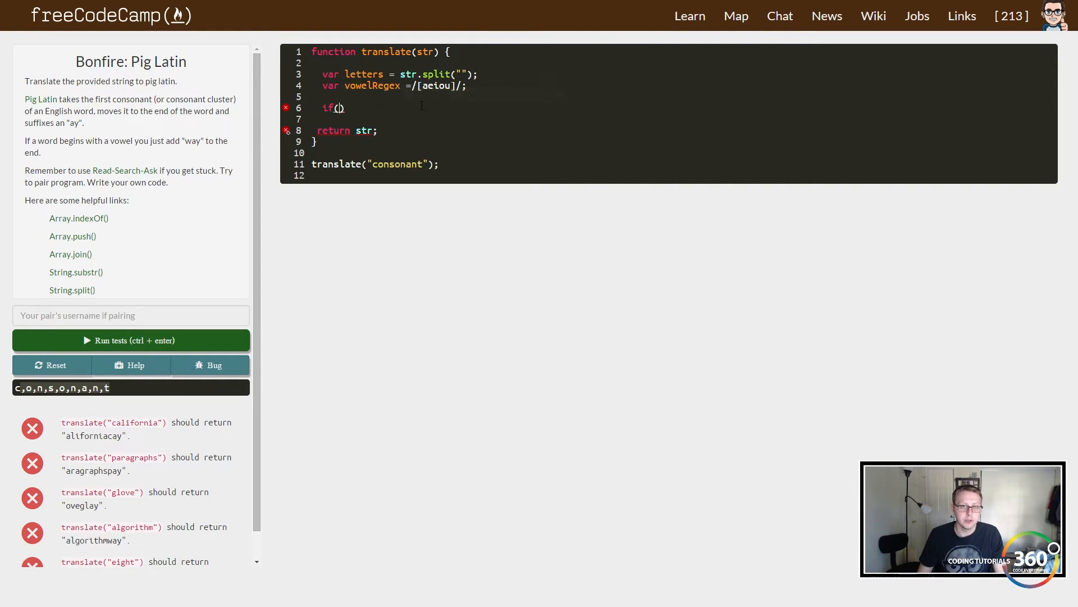
pyautogui.write('vowelregex.')
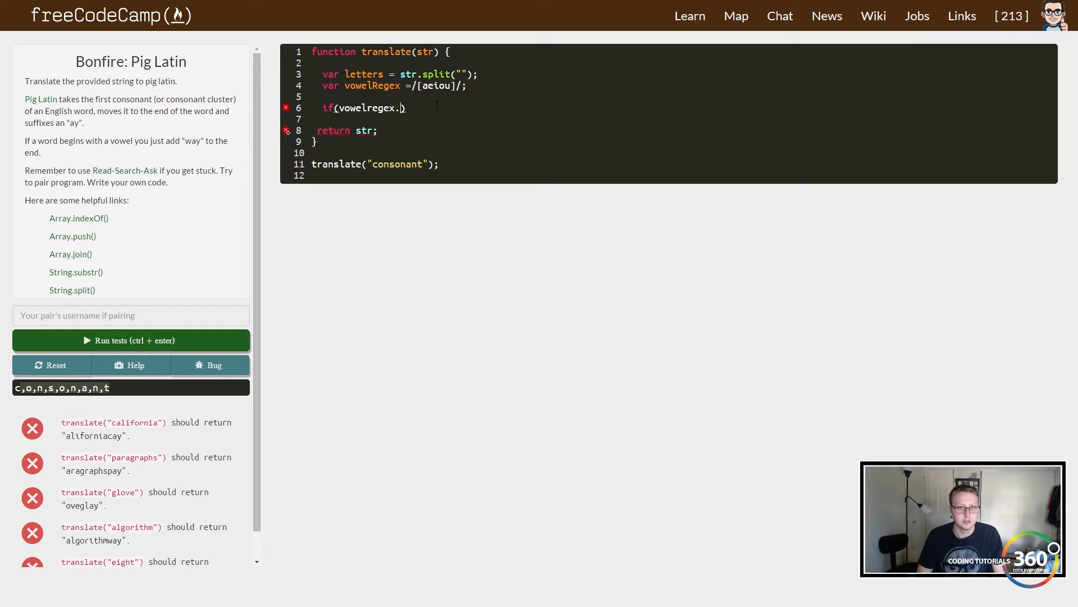
pyautogui.write('test(')
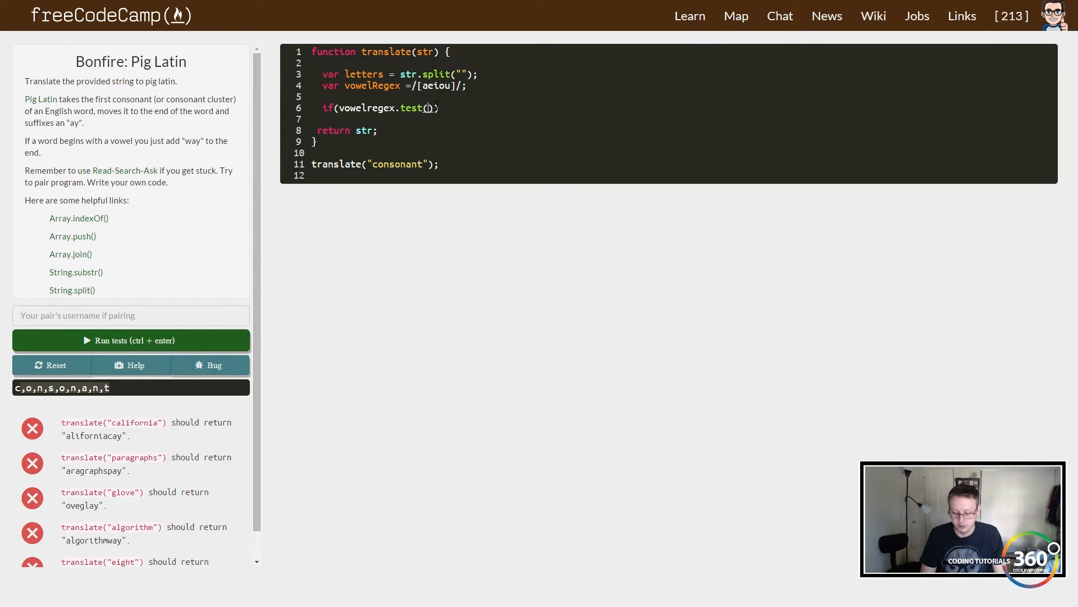
pyautogui.write('letters')
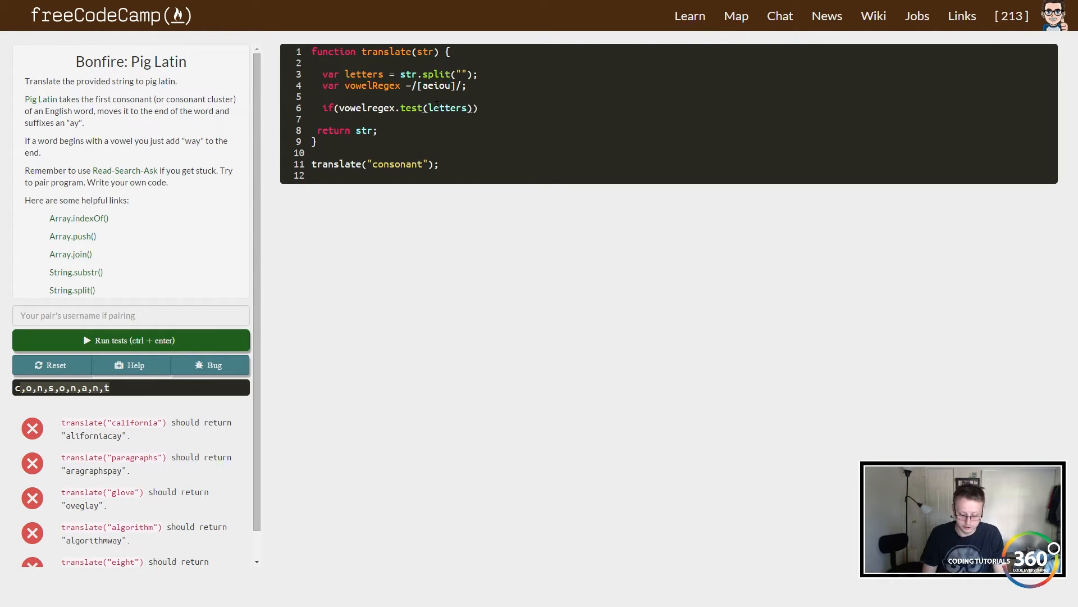
pyautogui.write('[0]')
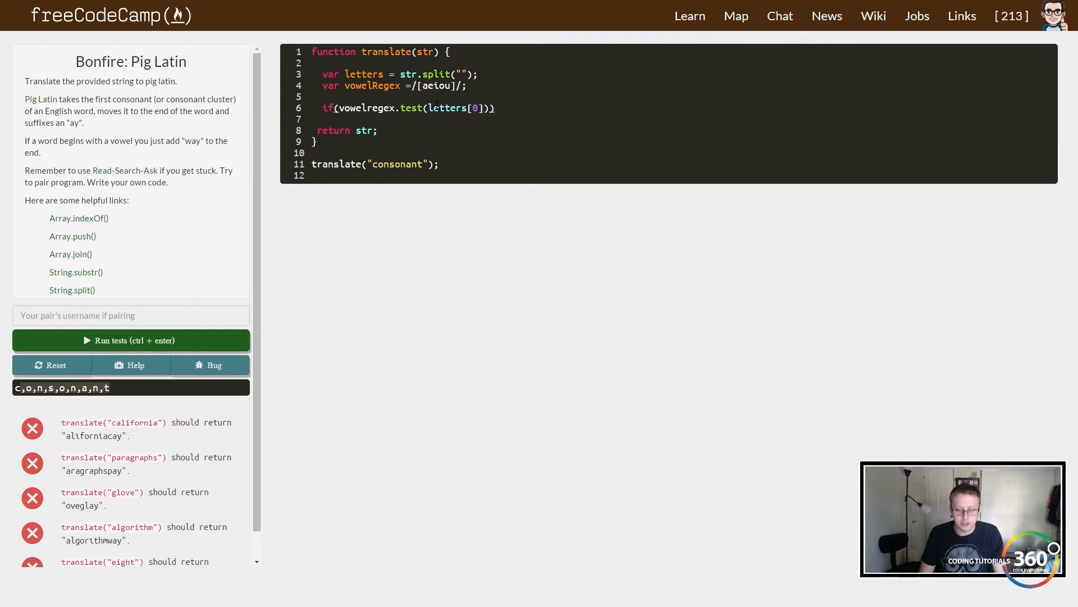
pyautogui.write('{')
pyautogui.write('return le')
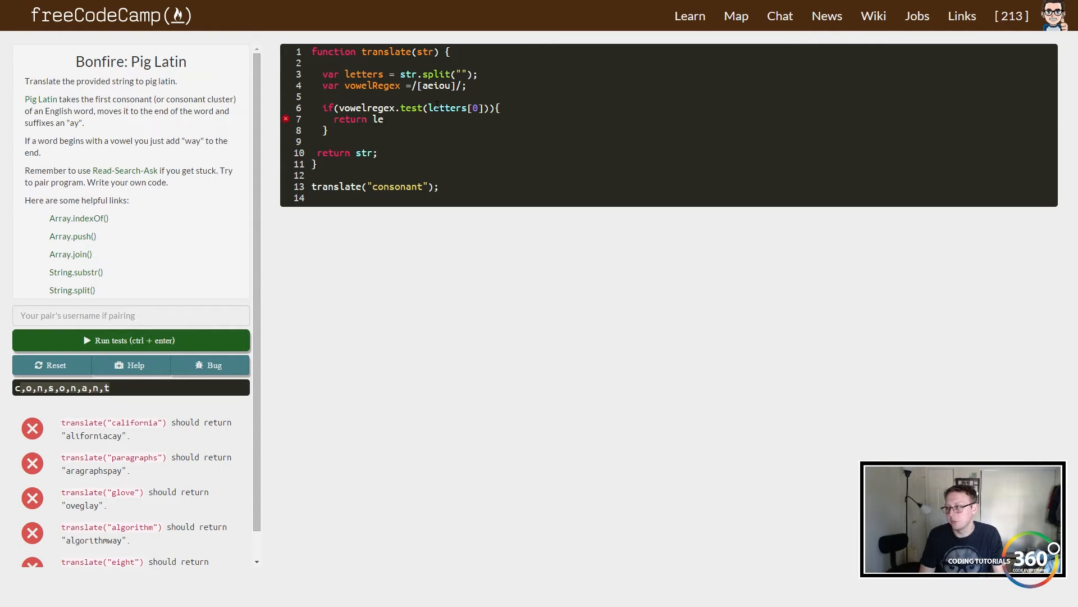
pyautogui.write('tters.join(')
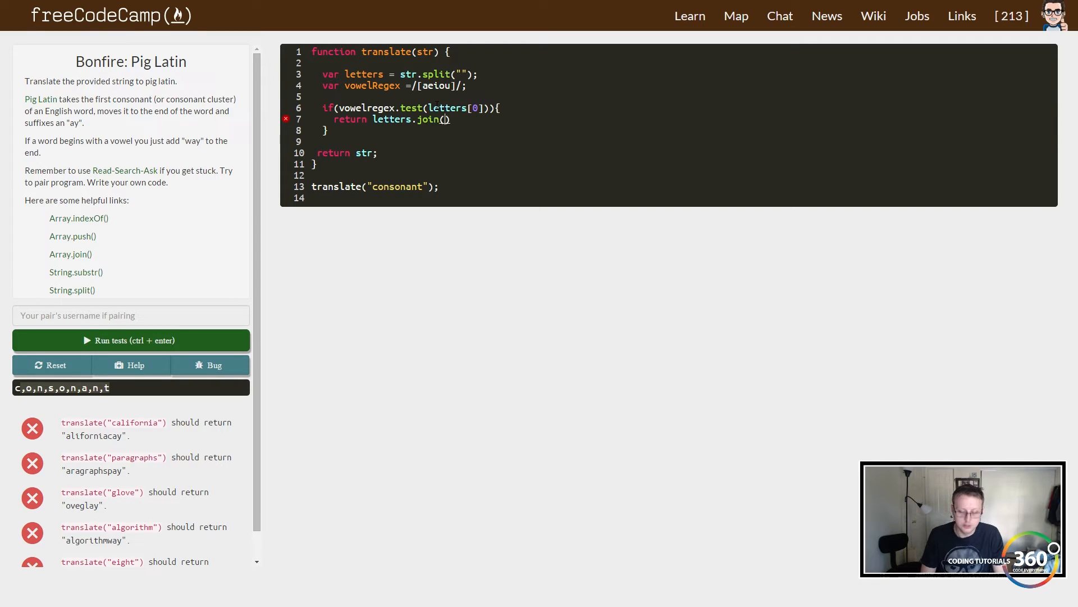
pyautogui.write('""')
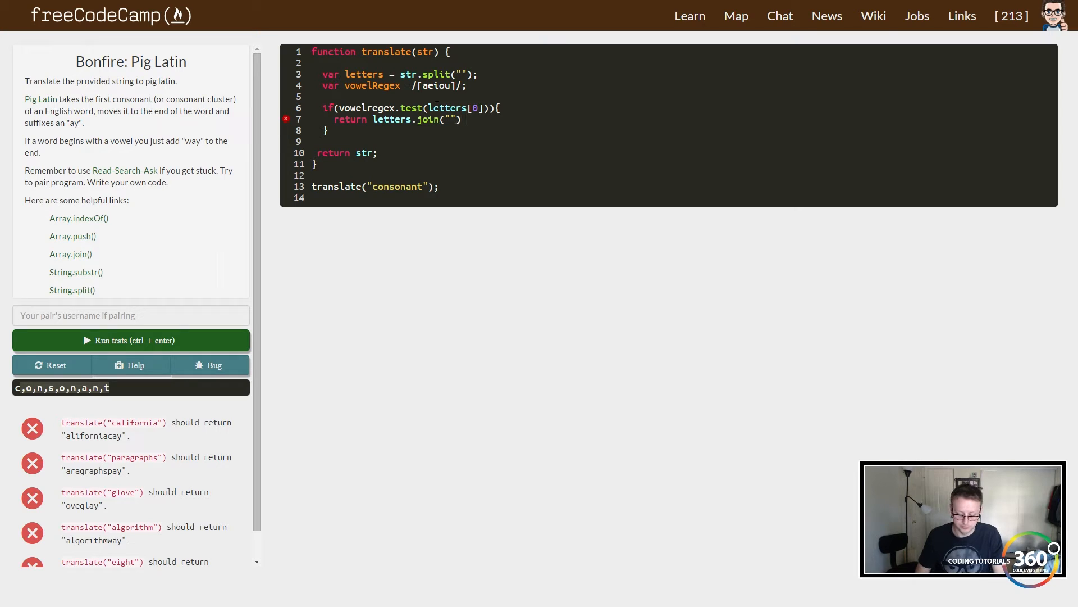
pyautogui.write('+')
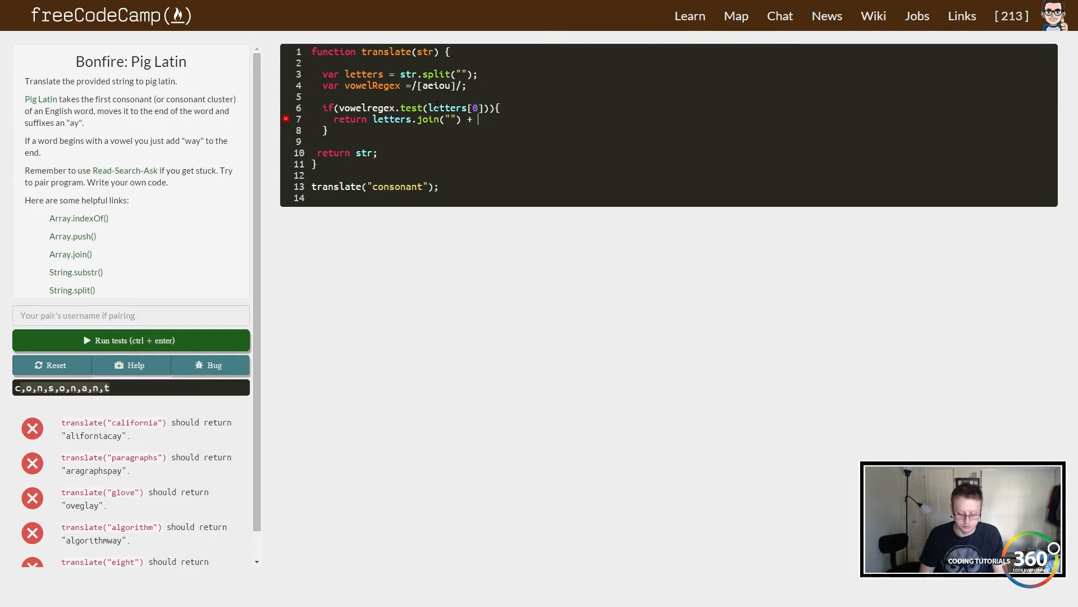
pyautogui.write('"way"')
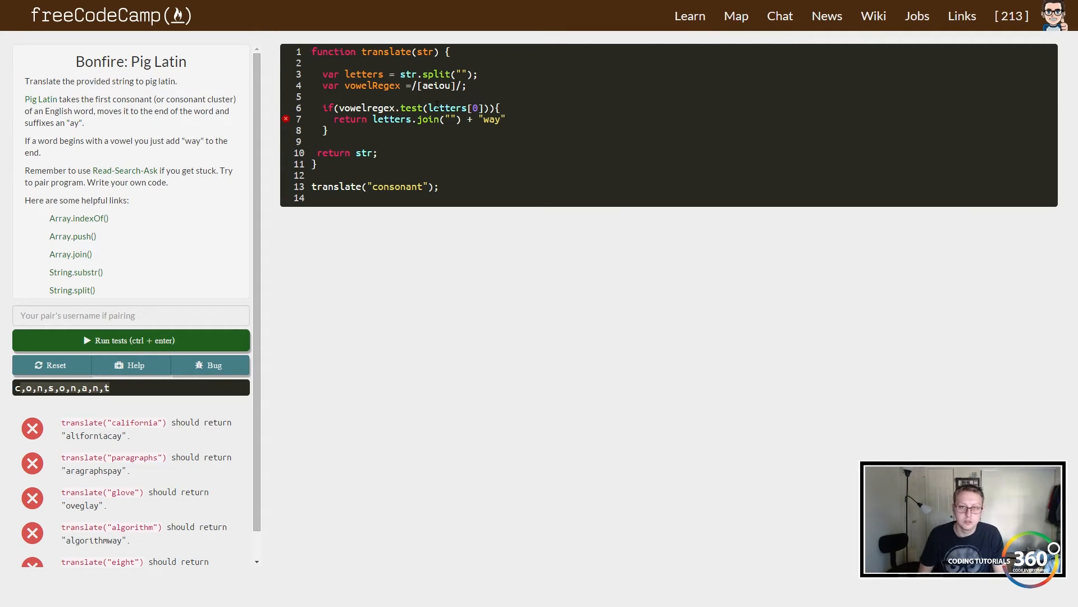
pyautogui.write(';')
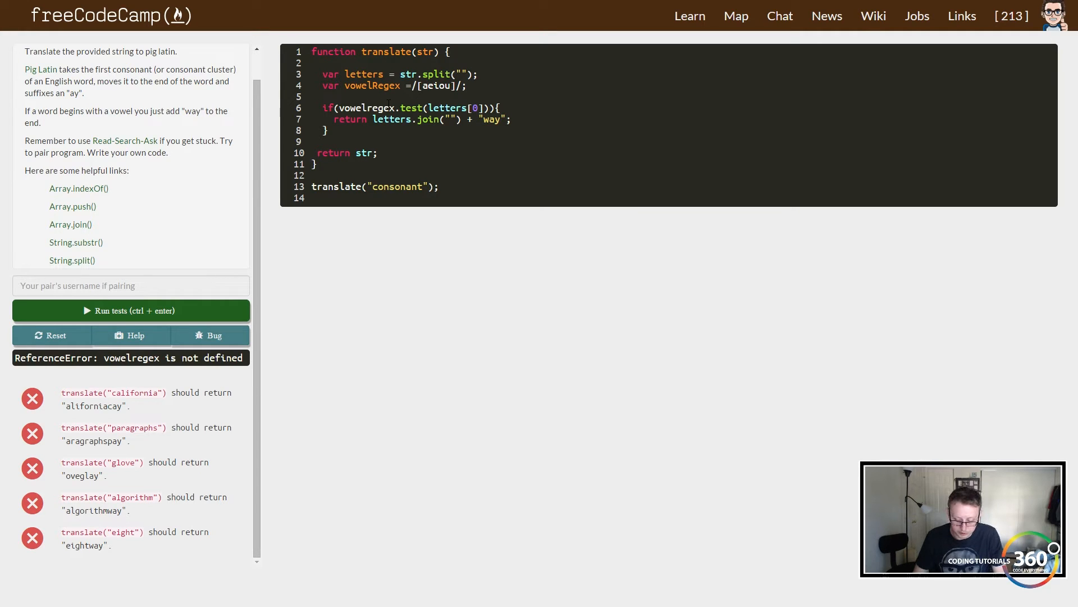
# Fix the vowelRegex capitalization, run tests, and change the call's argument to "eight".
pyautogui.click(131, 310)
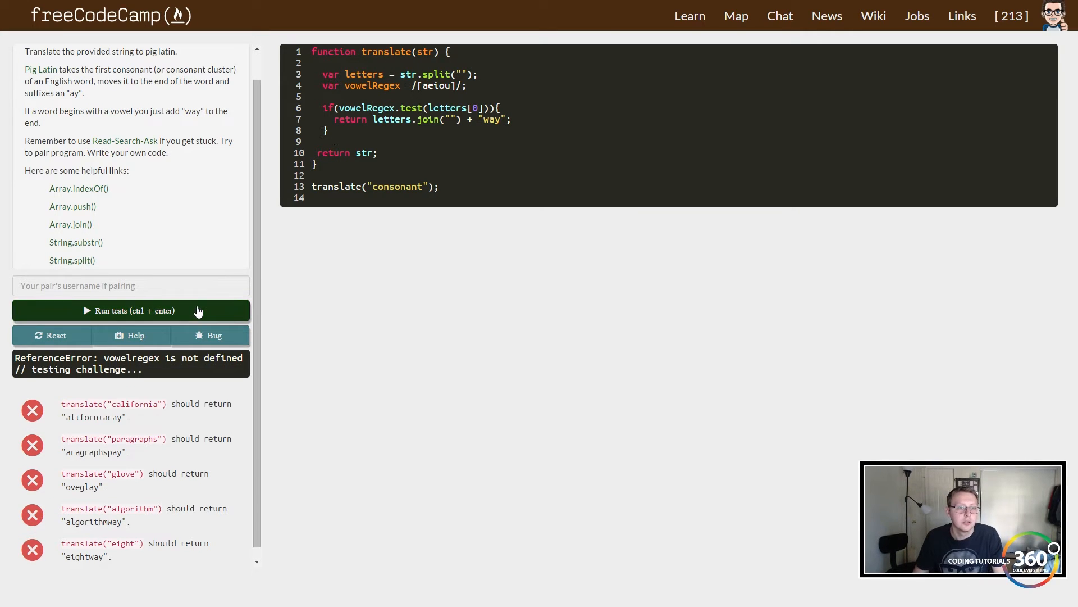
pyautogui.click(130, 310)
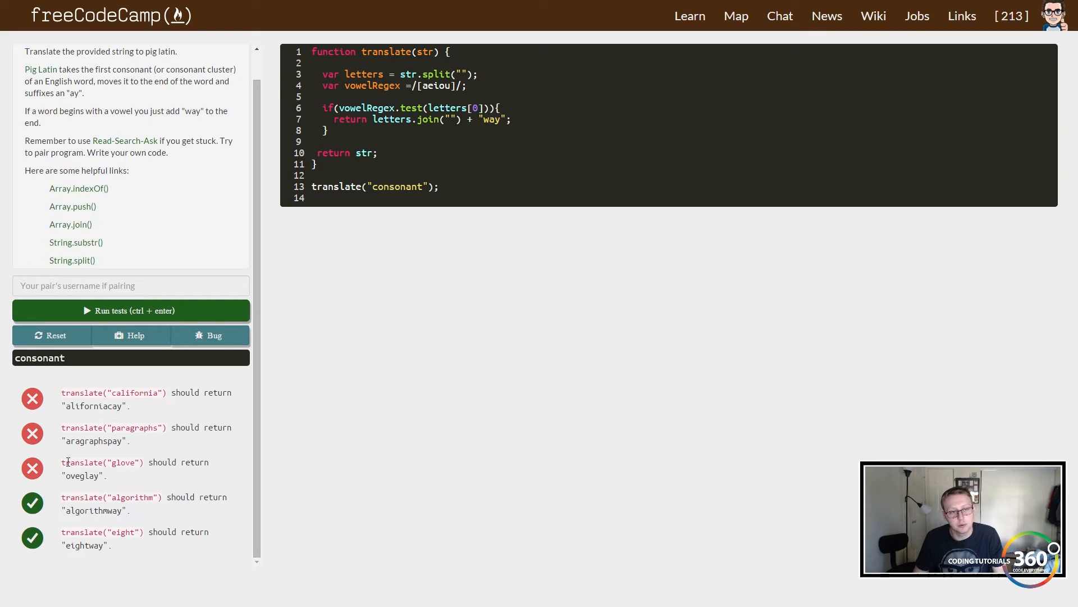
pyautogui.moveTo(134, 552)
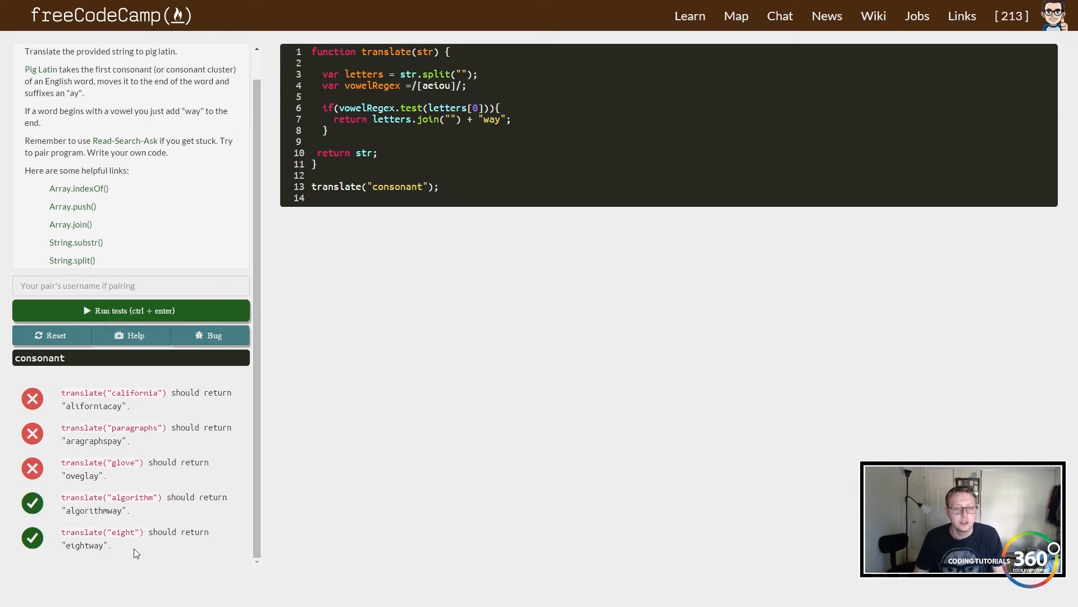
pyautogui.doubleClick(79, 509)
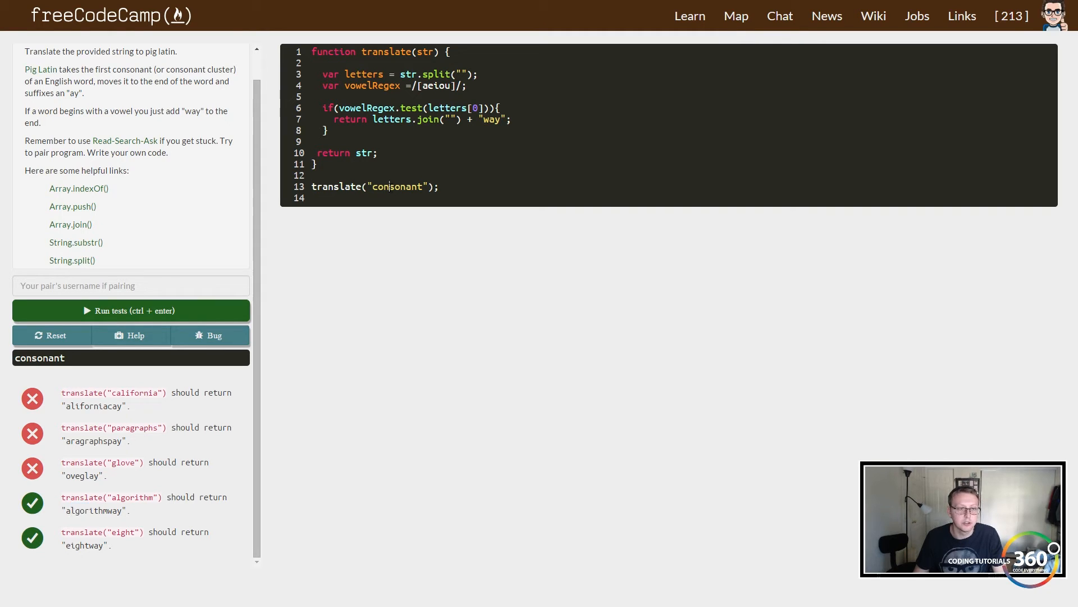
pyautogui.doubleClick(397, 186)
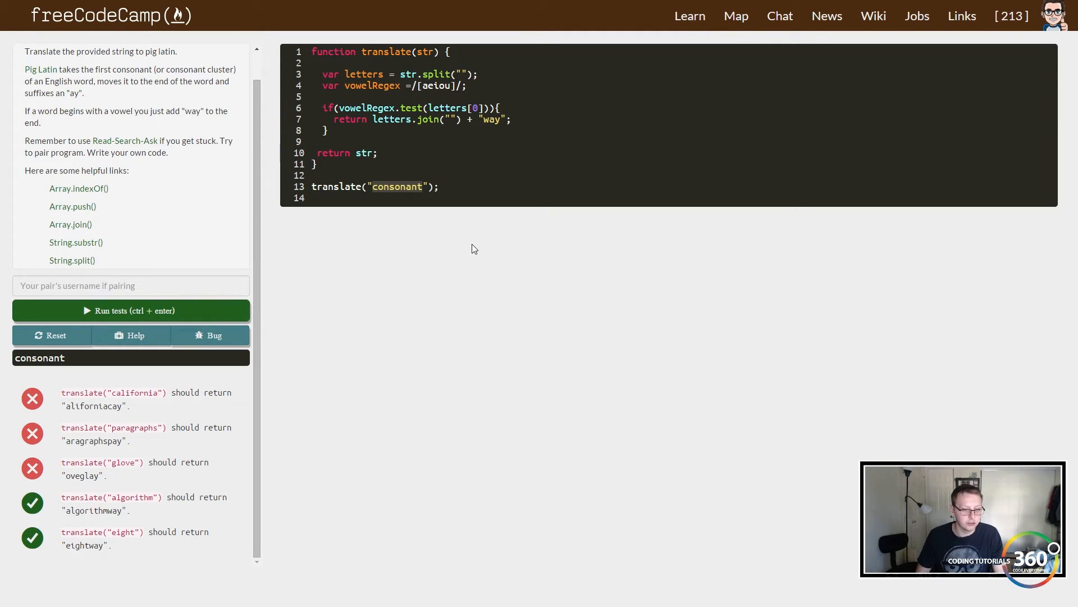
pyautogui.write('eight')
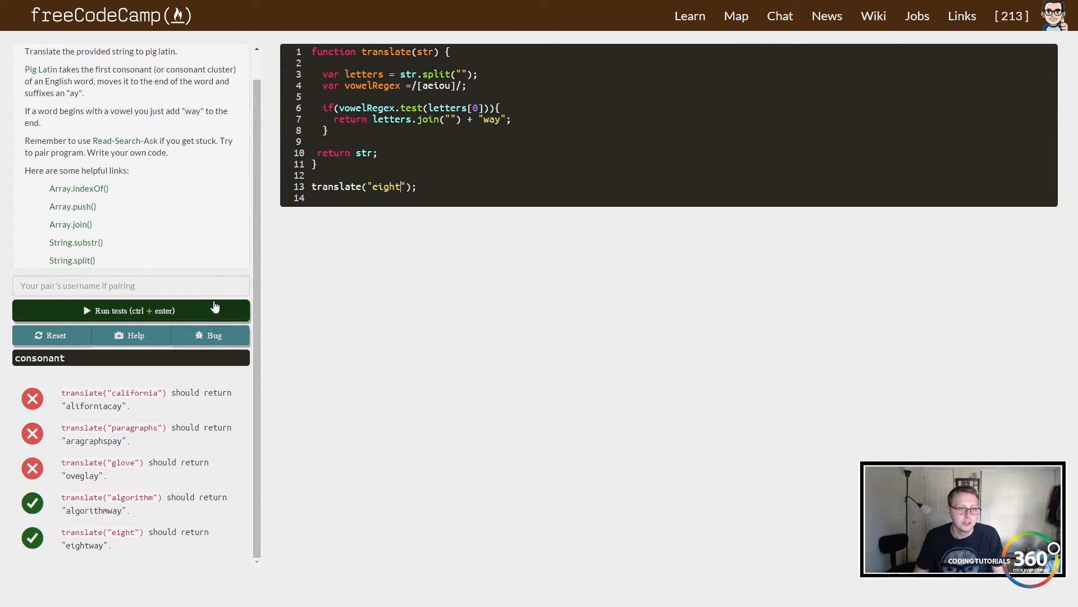
pyautogui.click(130, 310)
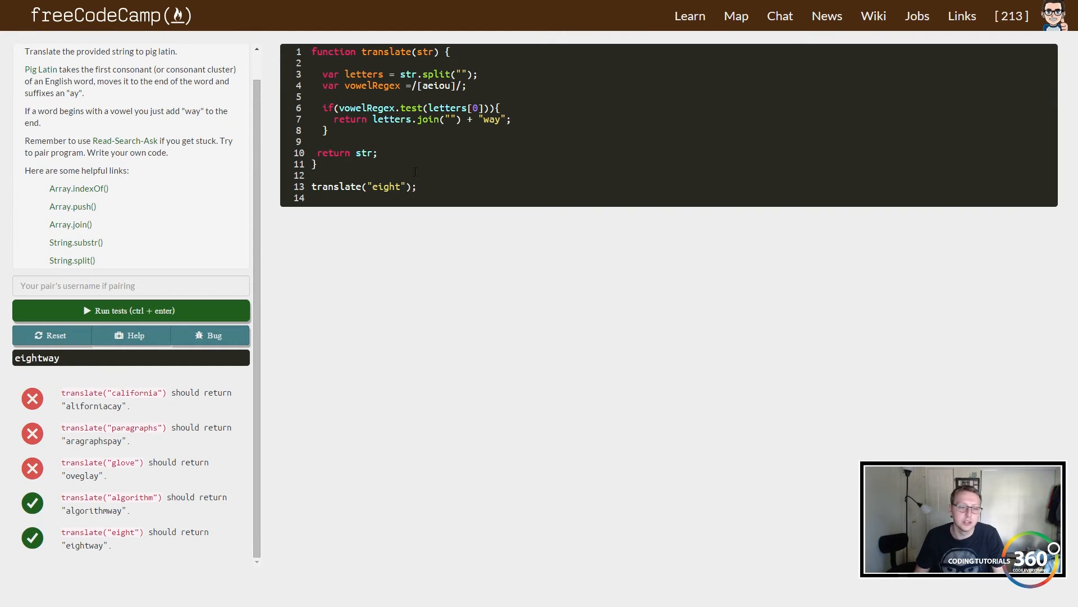
# Add a while(true) loop containing an empty if(!vowelRegex.test(letters[0])) block.
pyautogui.press('enter')
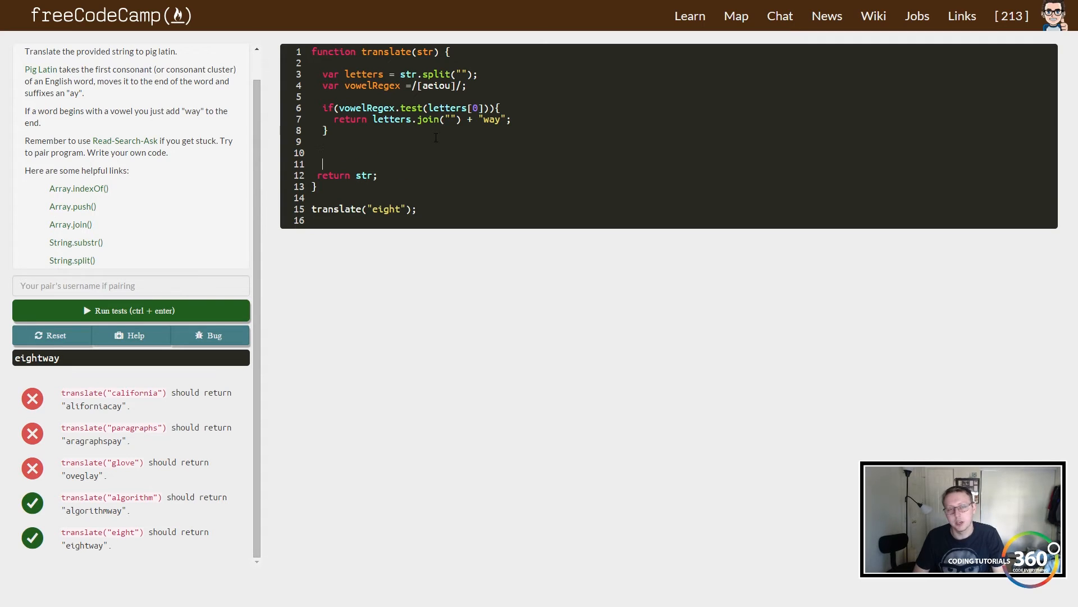
pyautogui.write('while')
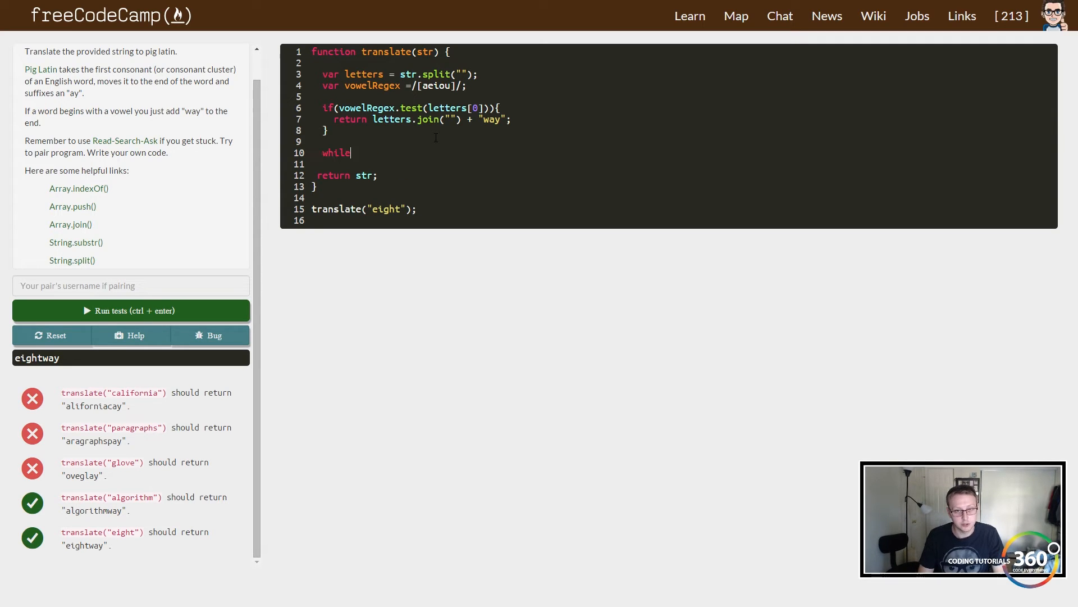
pyautogui.write('(true)')
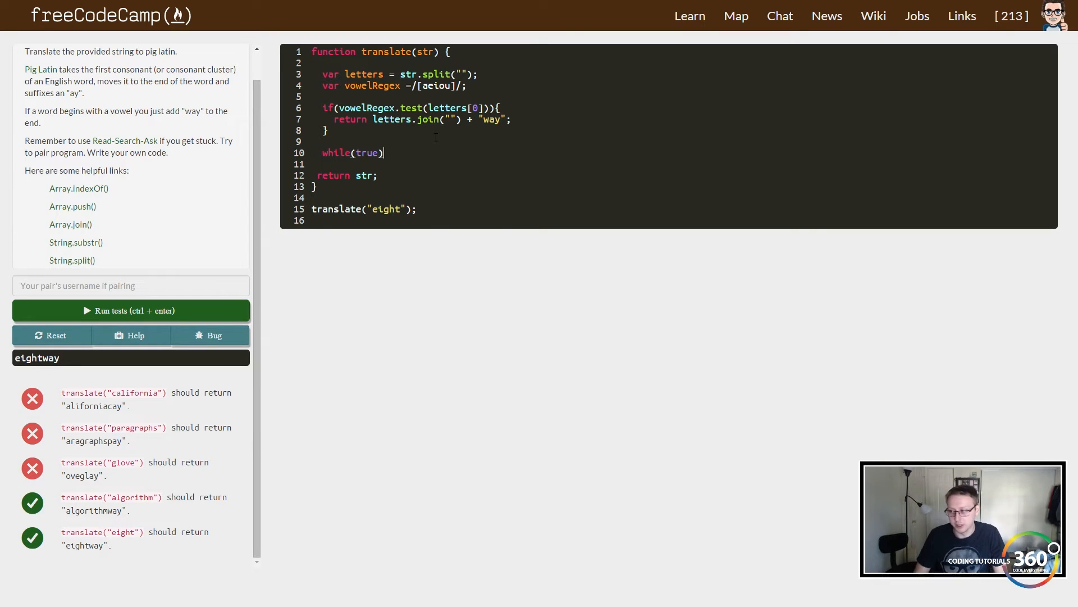
pyautogui.write('{')
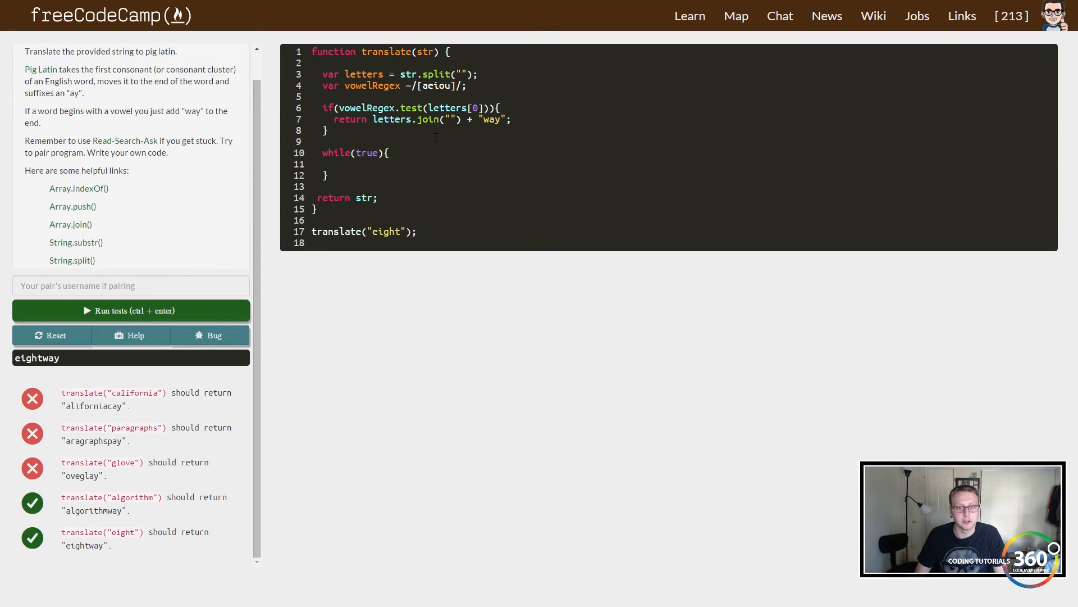
pyautogui.click(334, 164)
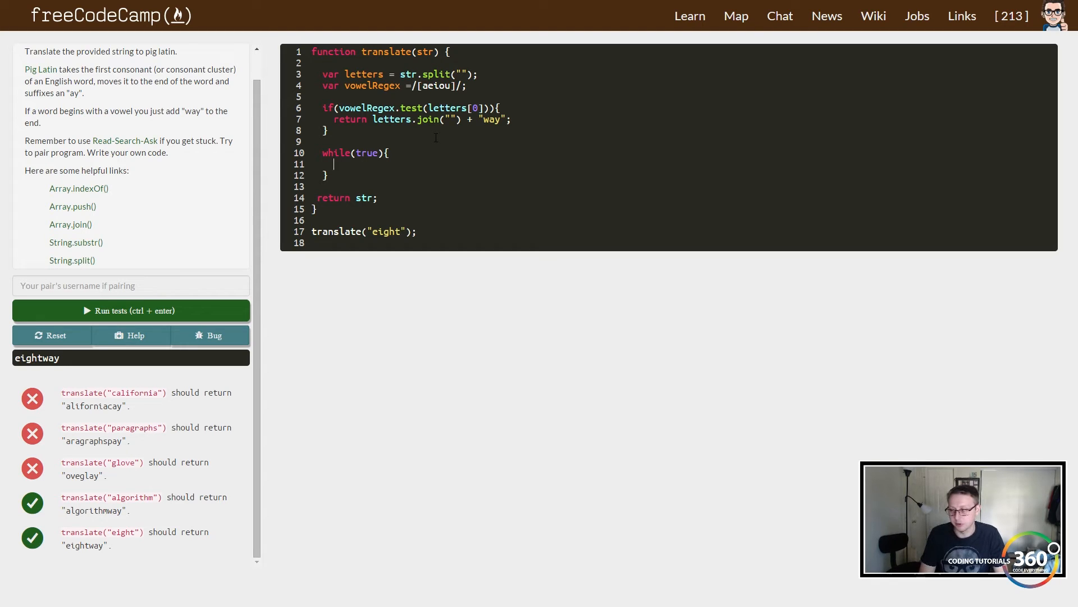
pyautogui.write('if')
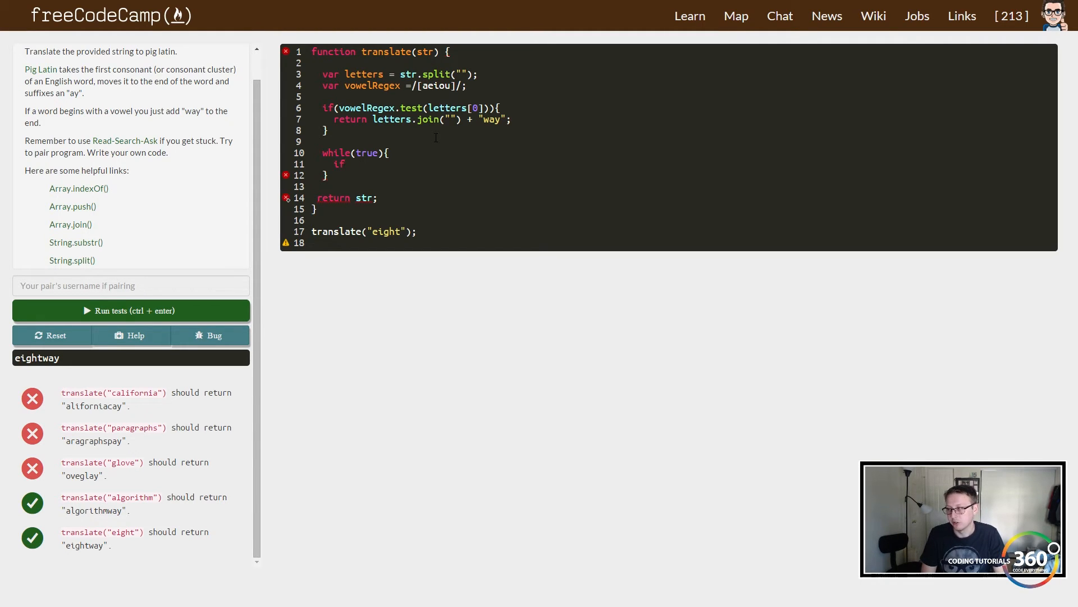
pyautogui.write('()')
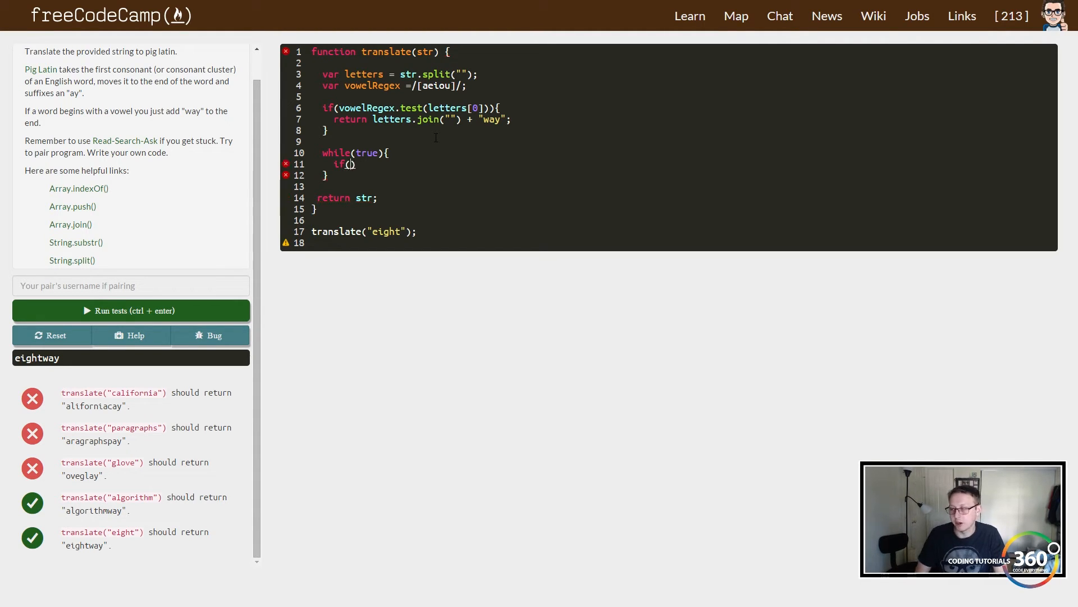
pyautogui.write('!')
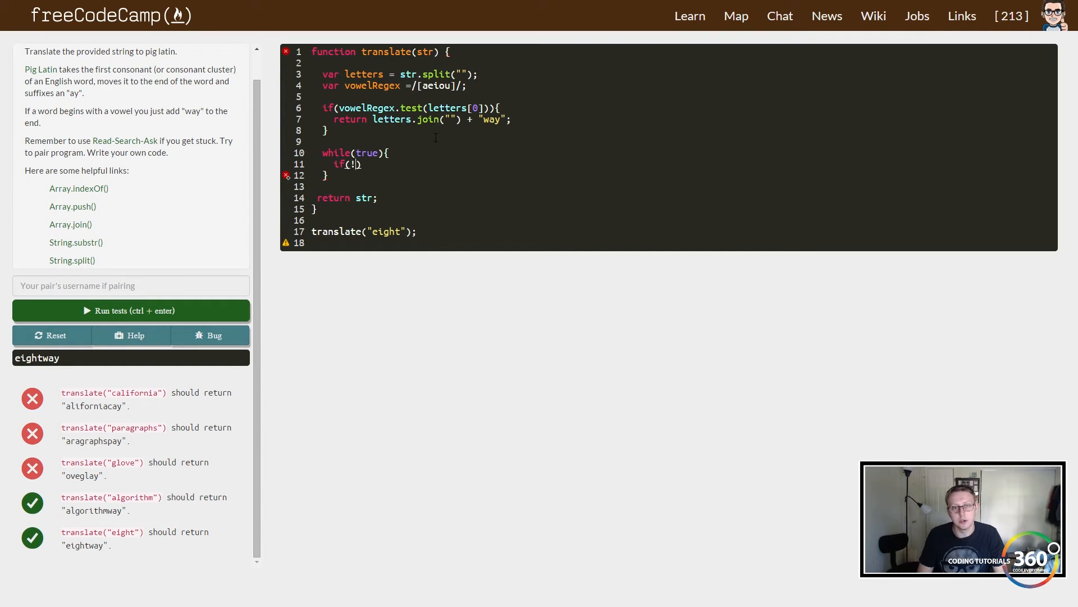
pyautogui.write('vowelRegex')
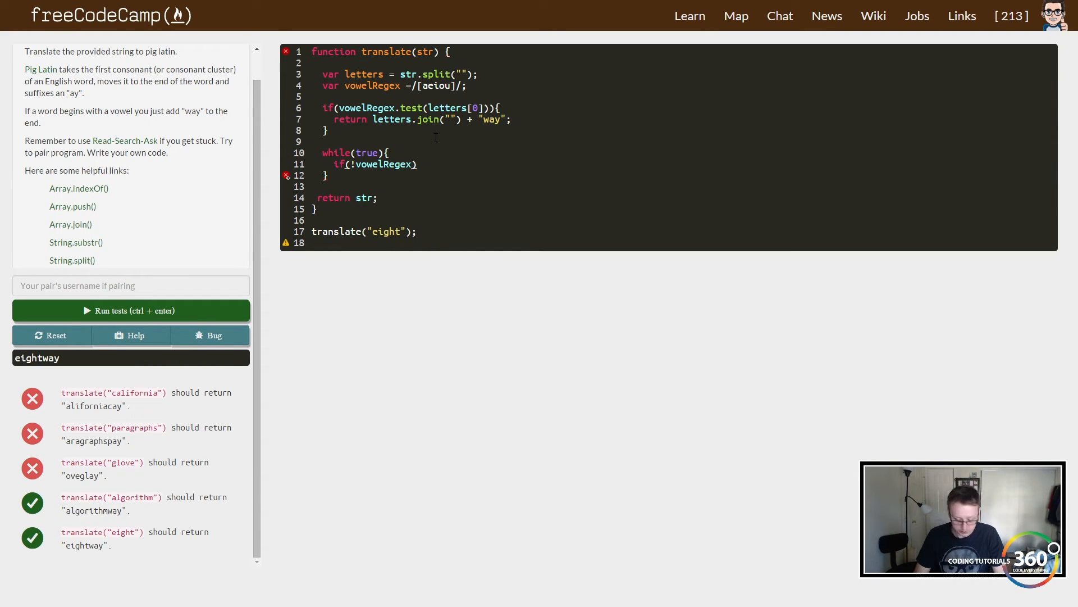
pyautogui.write('.test()')
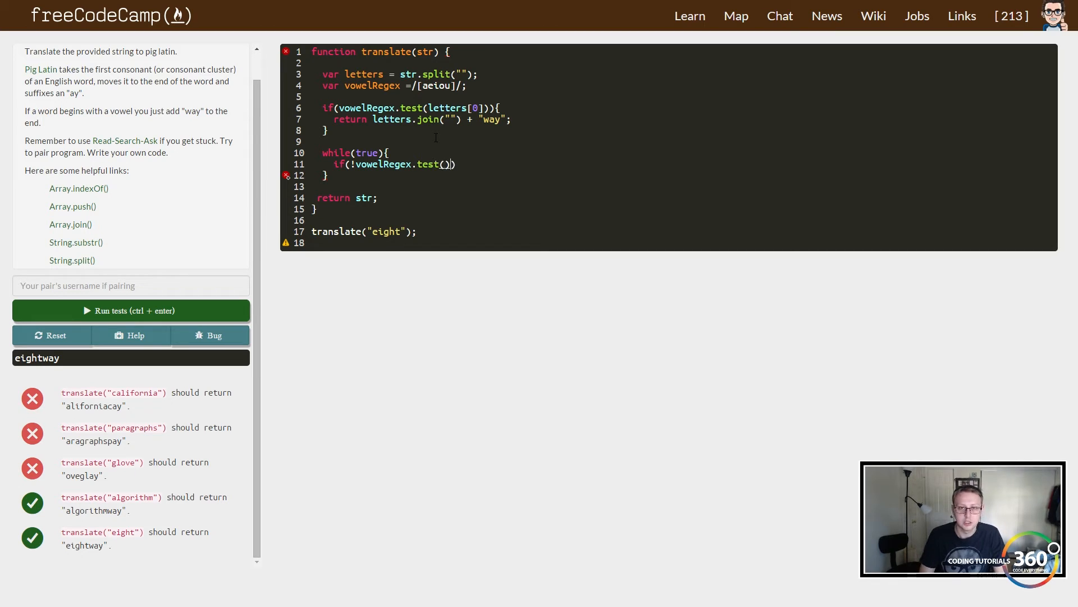
pyautogui.write('letters[')
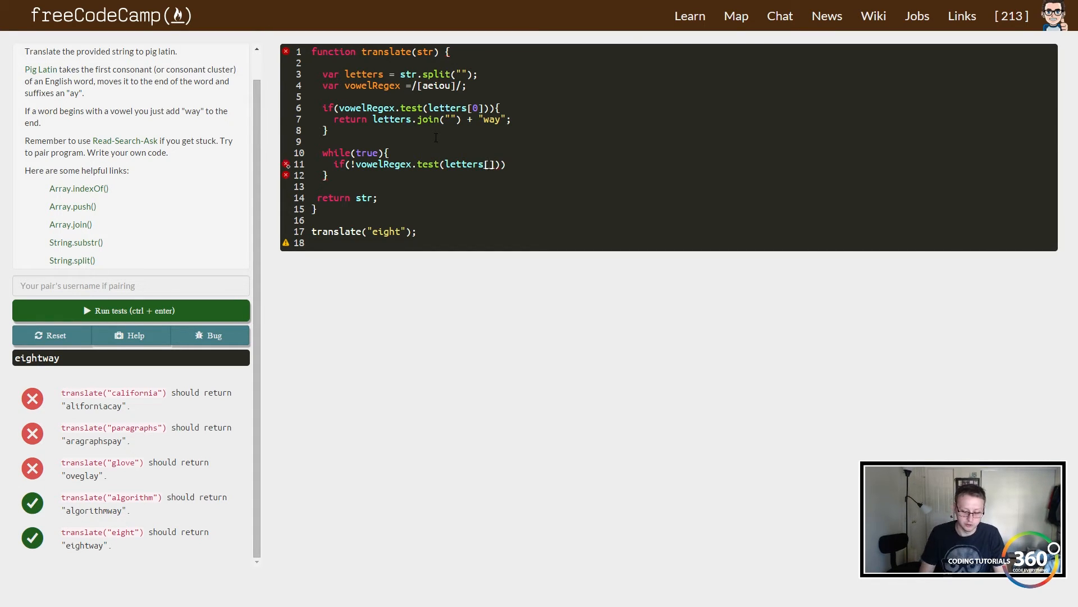
pyautogui.write('0)')
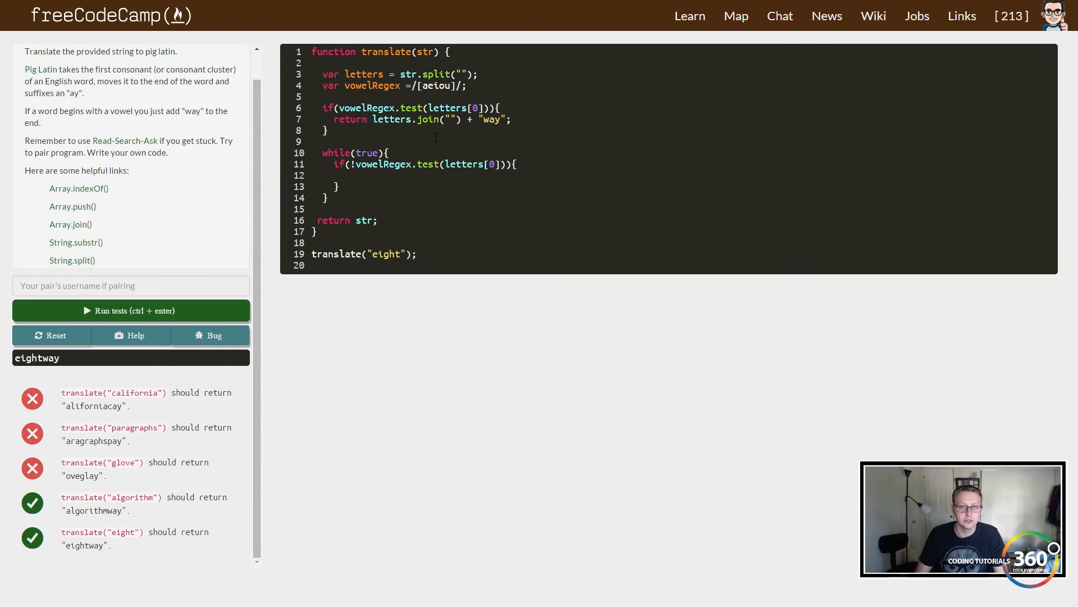
# Add letters.push(letters.splice(0,1)); in the consonant branch, followed by an empty else.
pyautogui.write('le')
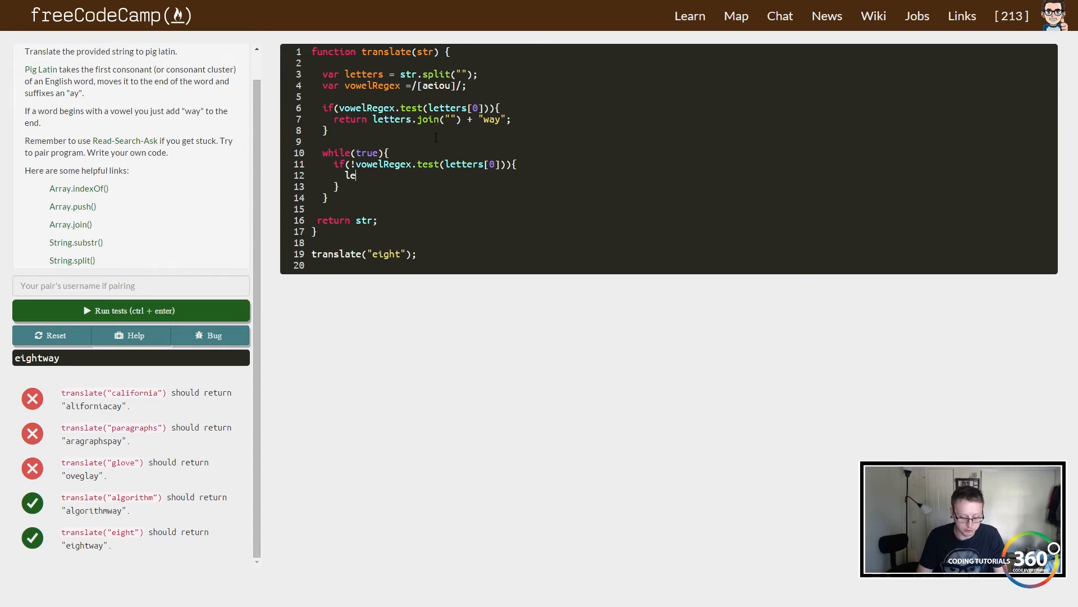
pyautogui.write('tters.')
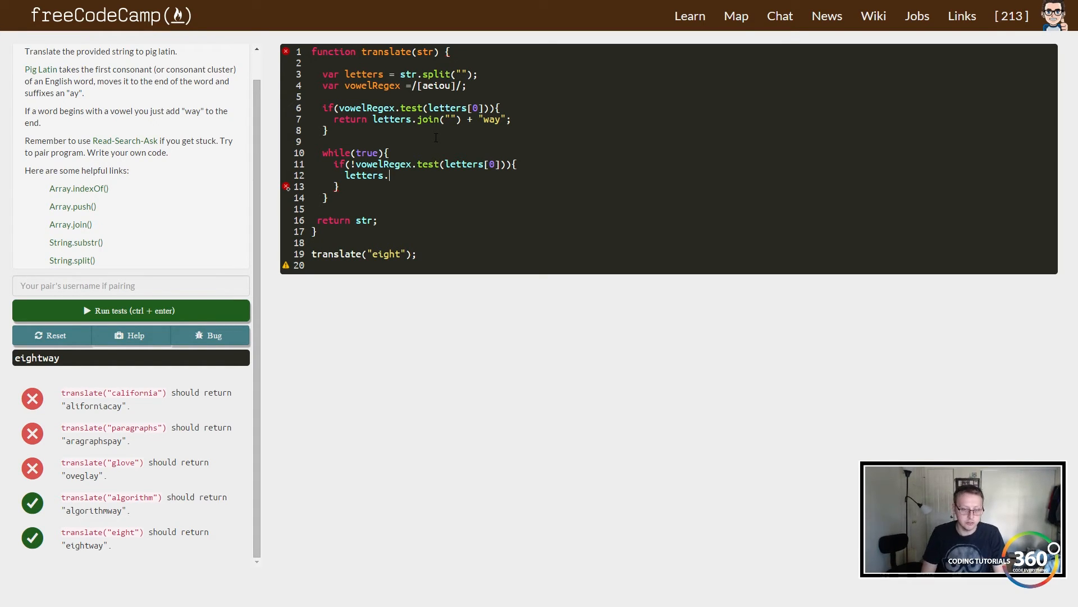
pyautogui.write('push()')
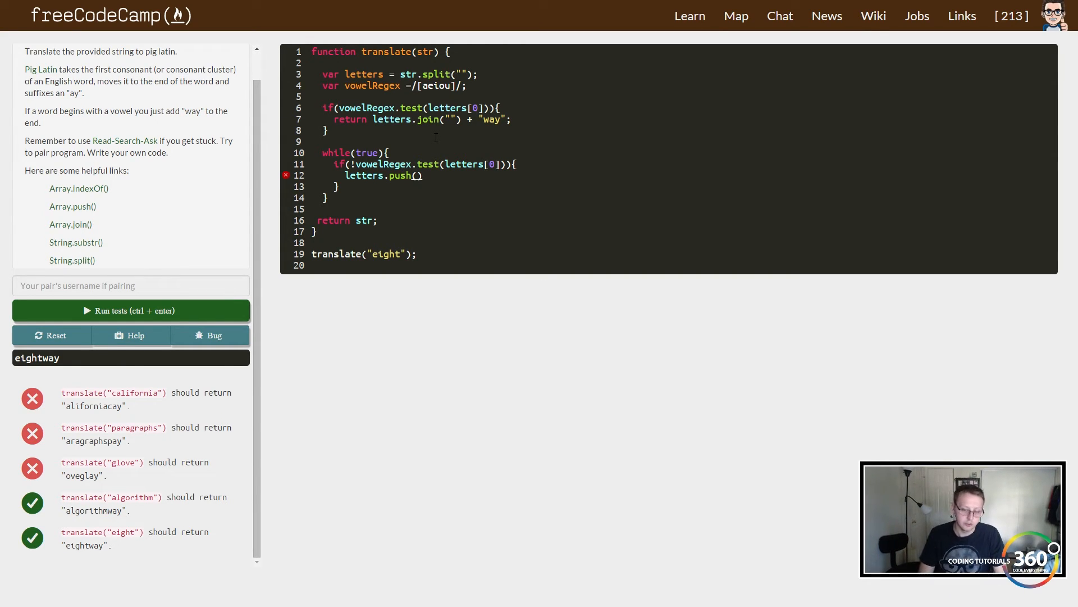
pyautogui.write('letters')
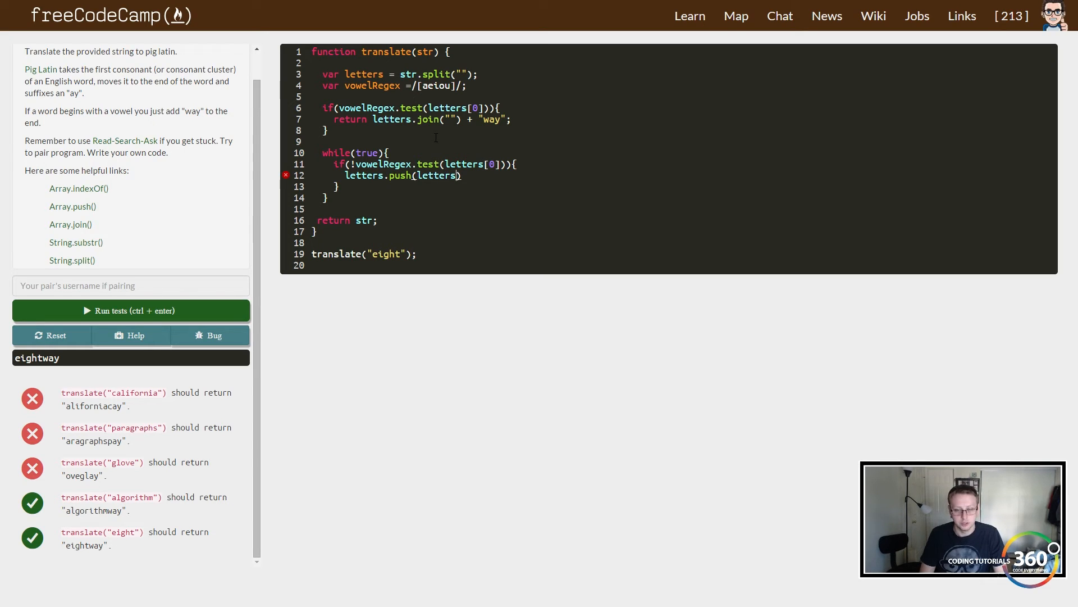
pyautogui.write('.splice(')
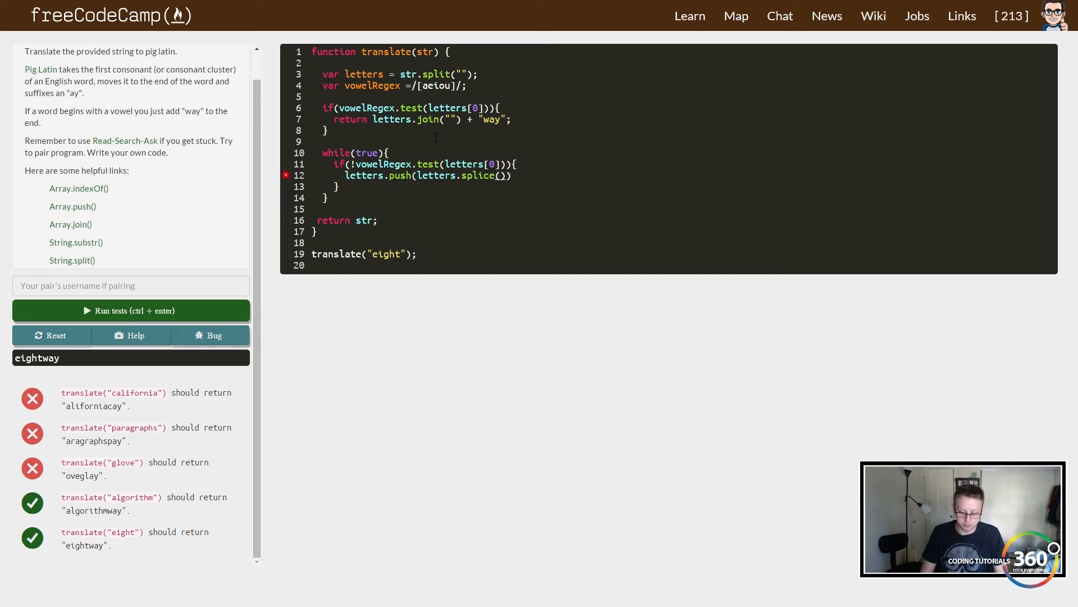
pyautogui.write('0,1')
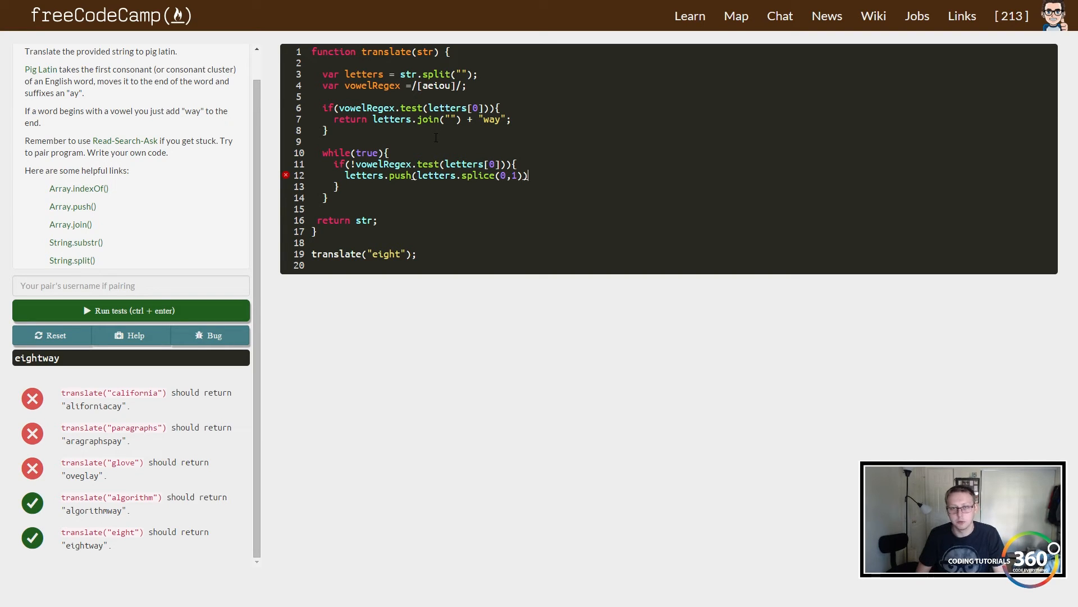
pyautogui.write(';')
pyautogui.write('else{')
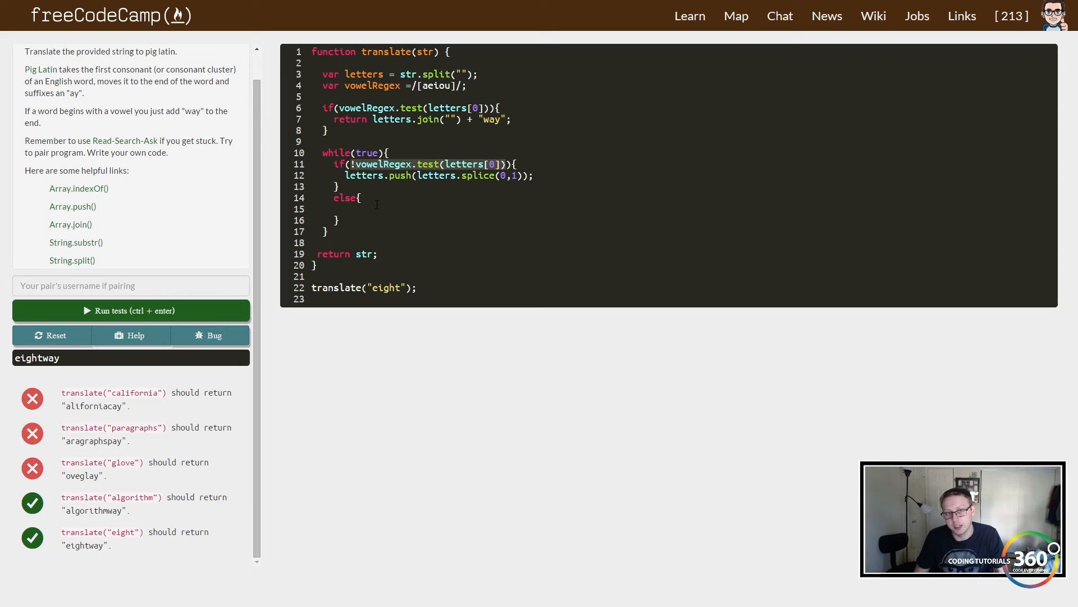
# Add break; in the else, set str = letters.join("") + "ay", and run the tests.
pyautogui.write('break;')
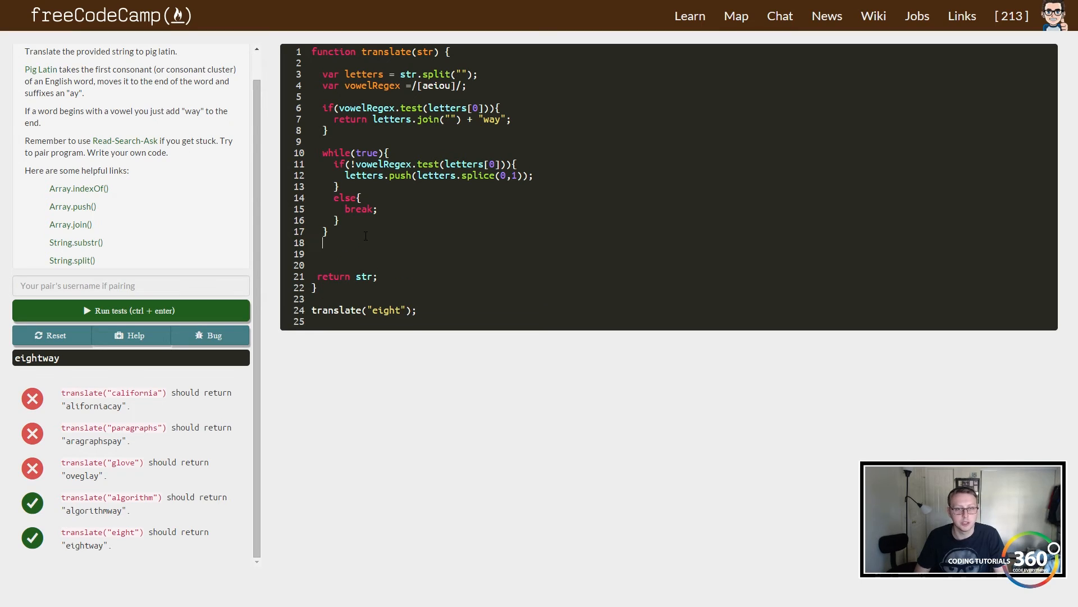
pyautogui.write('str')
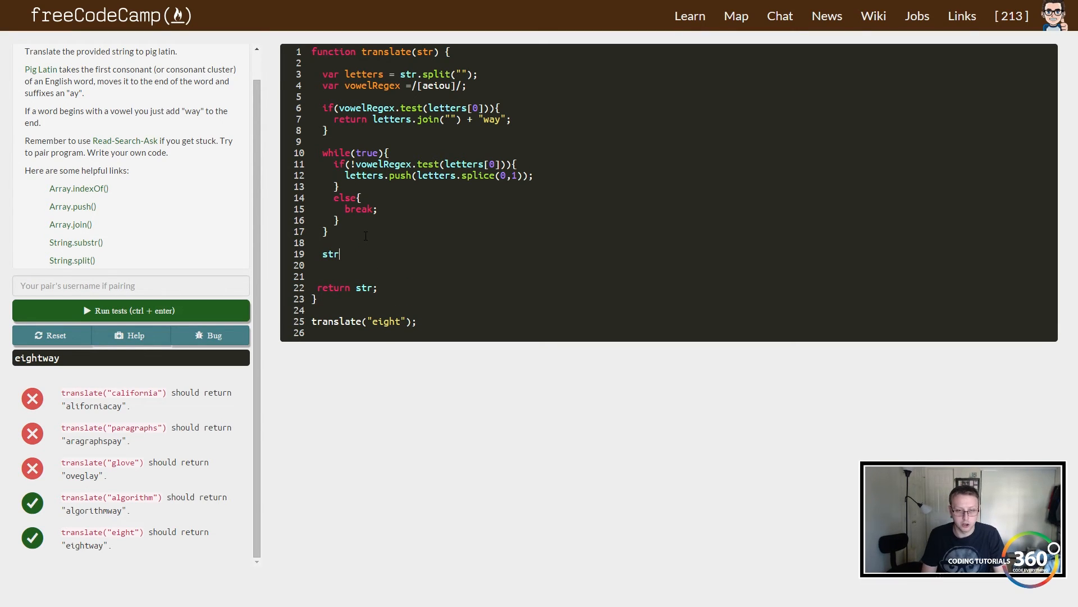
pyautogui.write('=')
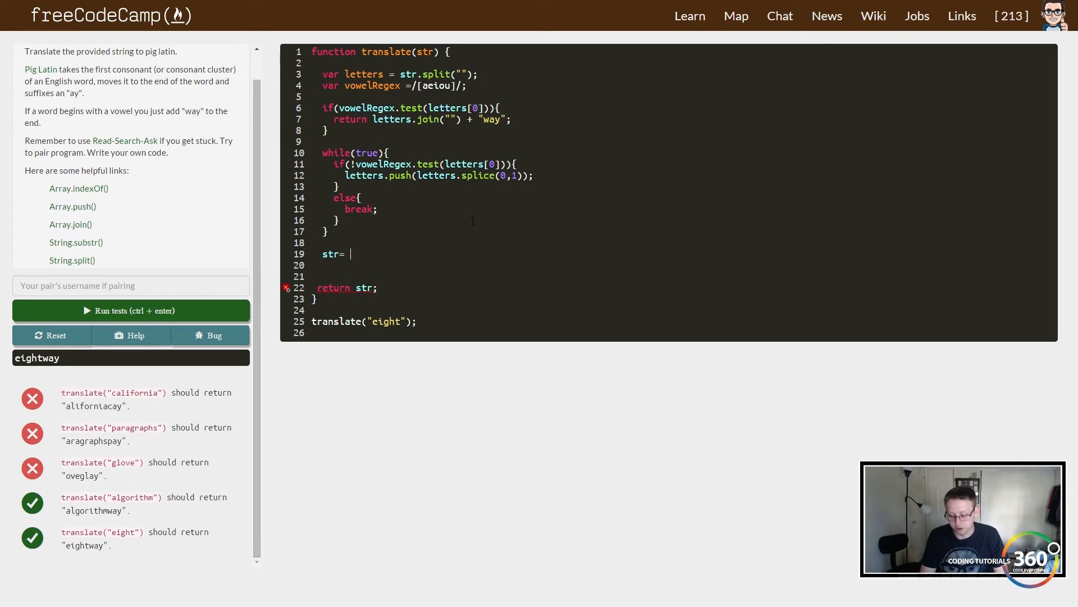
pyautogui.write('letters')
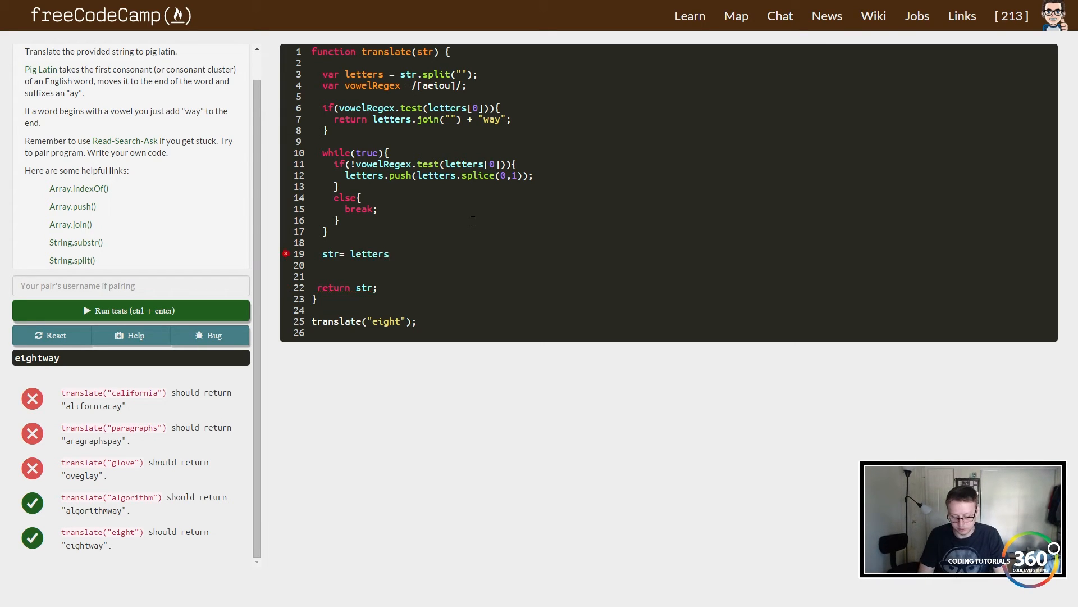
pyautogui.write('.join')
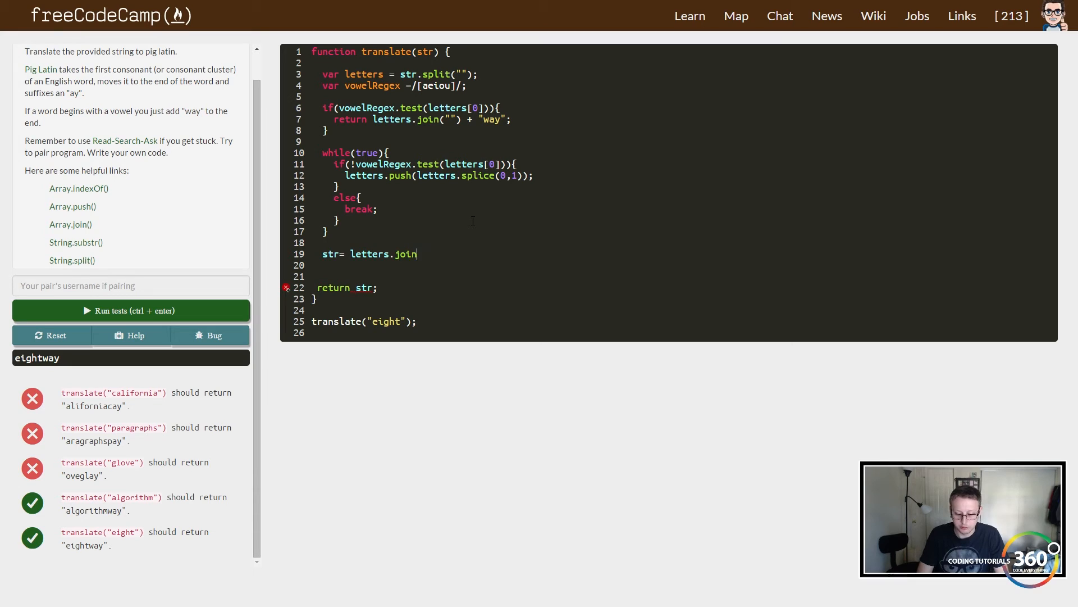
pyautogui.write('("")')
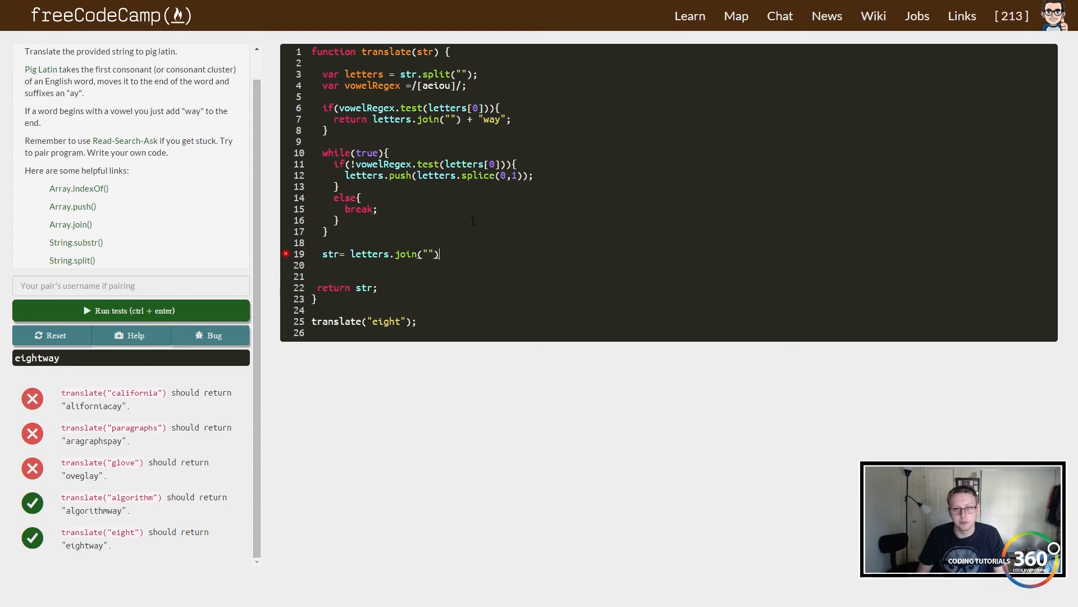
pyautogui.write('+')
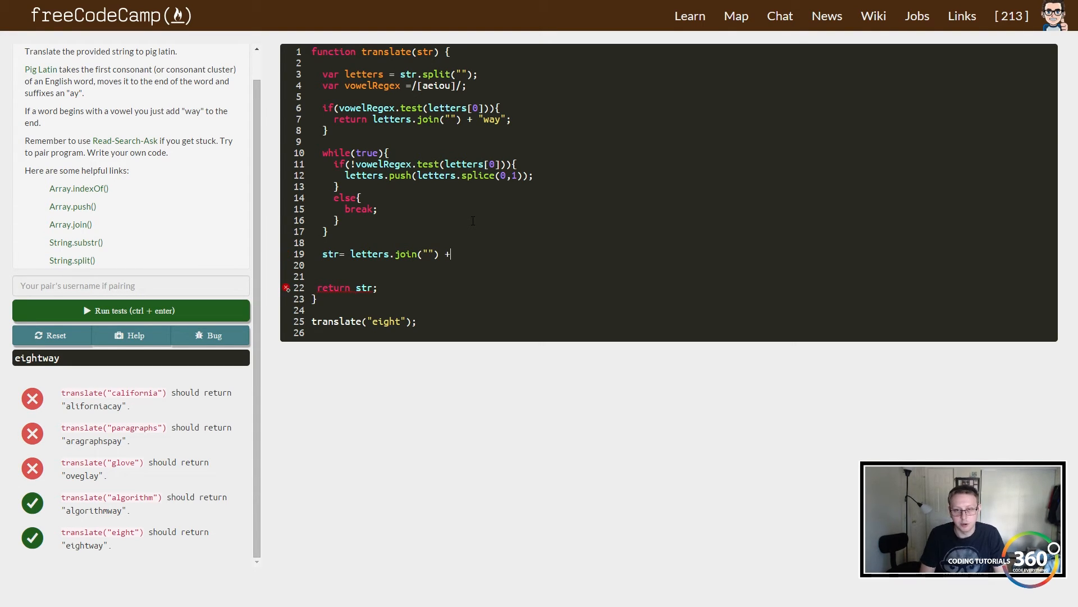
pyautogui.write('"ay";')
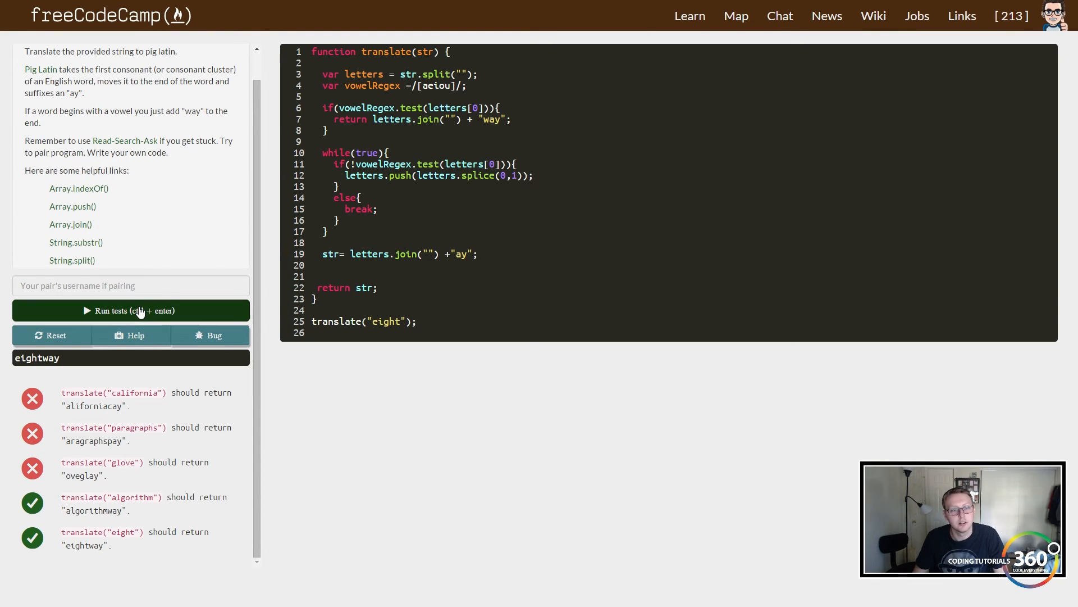
pyautogui.click(131, 310)
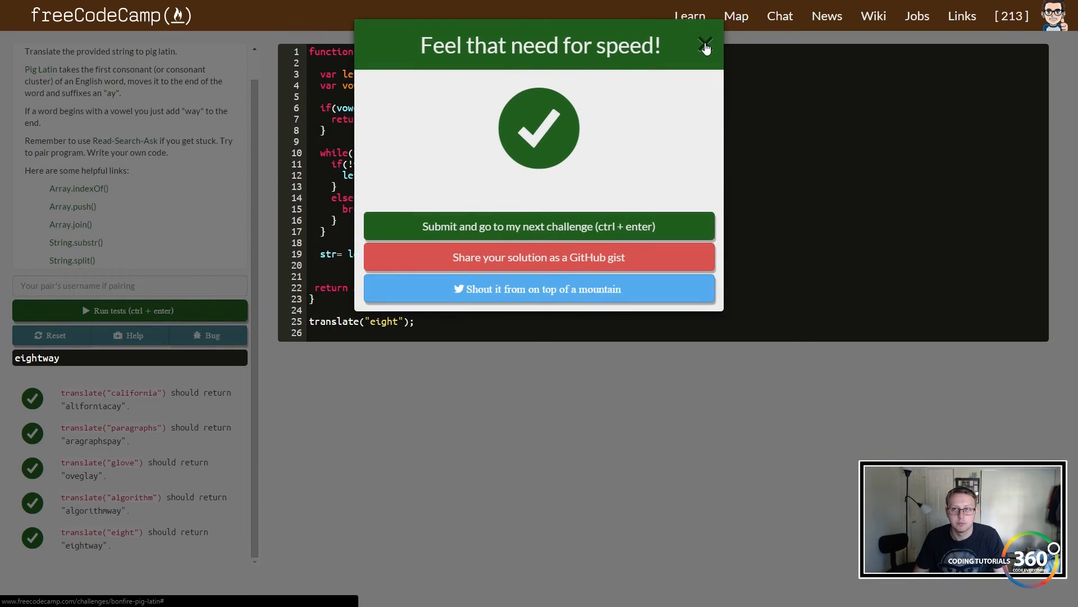
# Close the 'Feel that need for speed!' success popup.
pyautogui.click(704, 44)
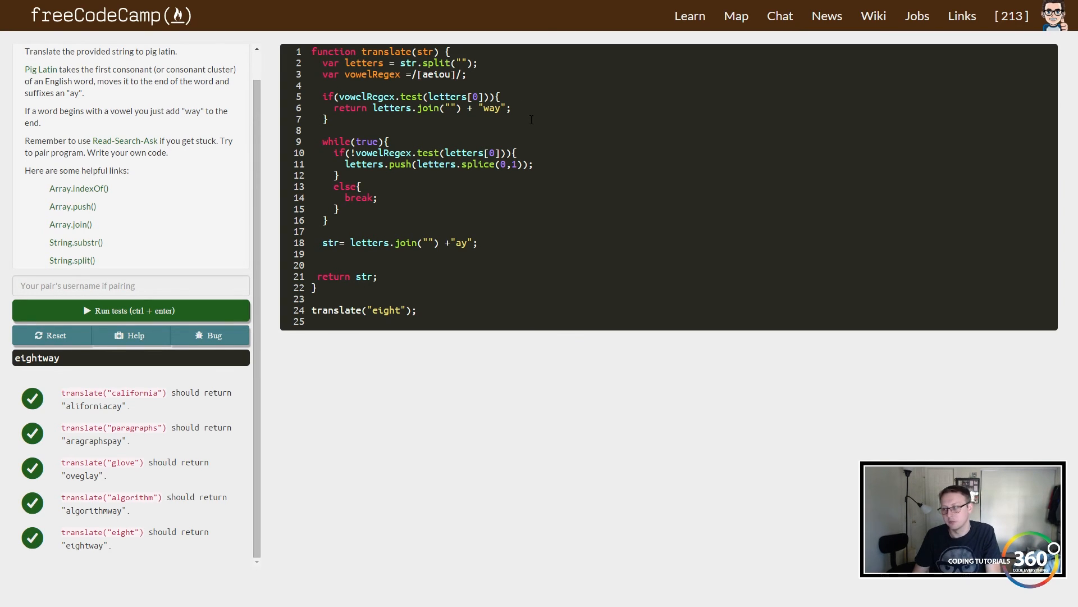
# Add a comment under the split line saying it breaks the original string into an array.
pyautogui.press('enter')
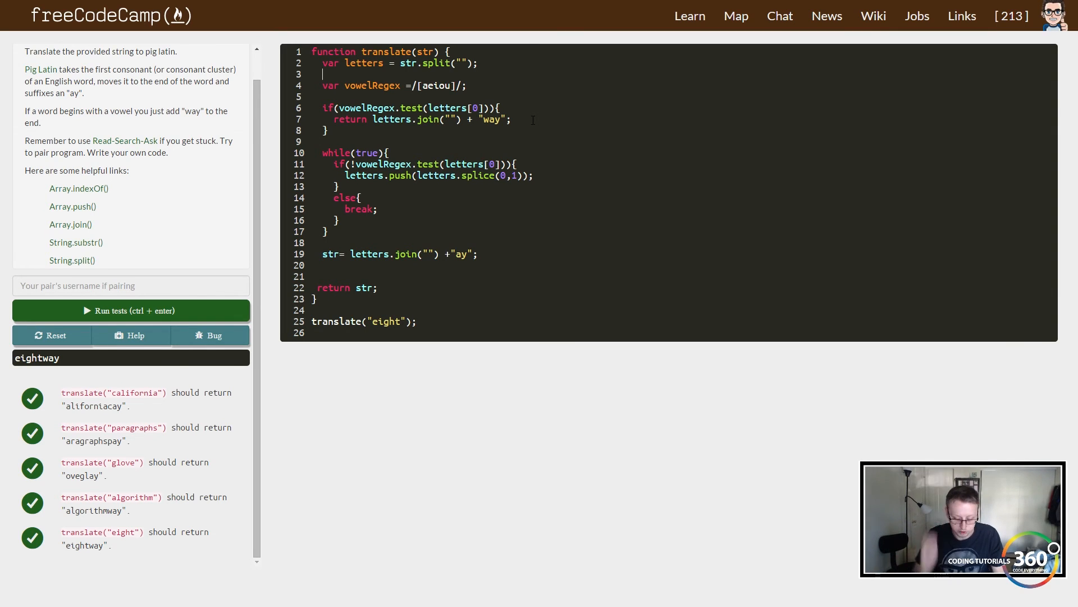
pyautogui.write('//Break')
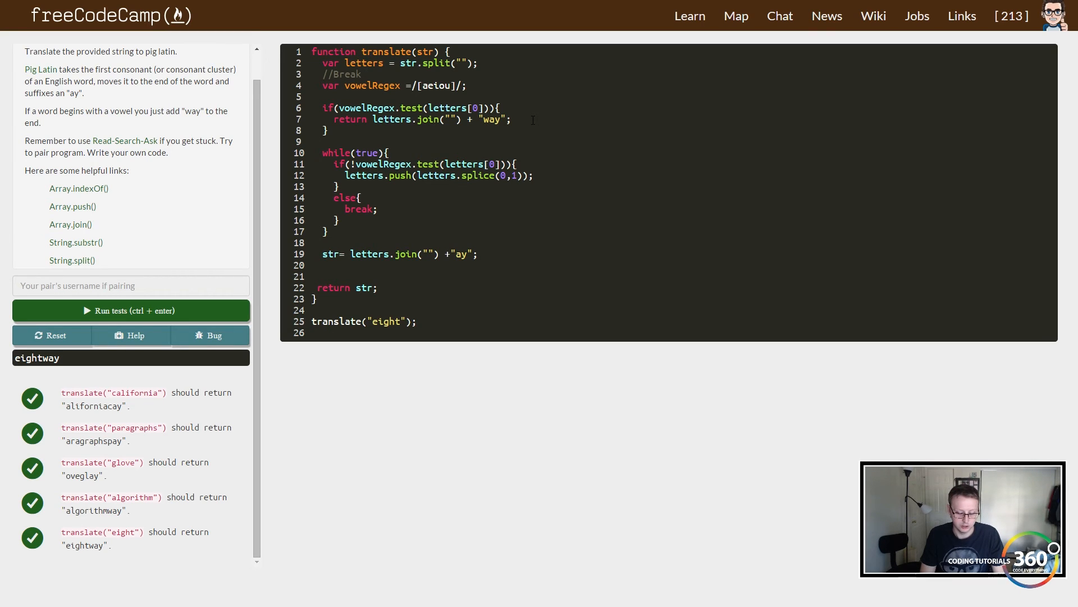
pyautogui.write('original string into')
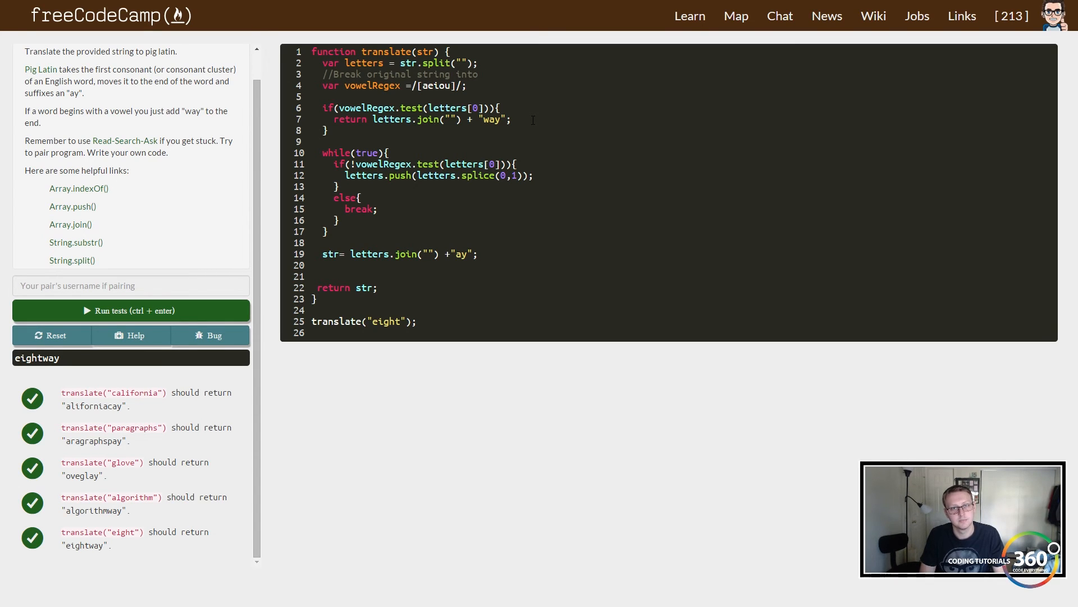
pyautogui.write('an array of charact')
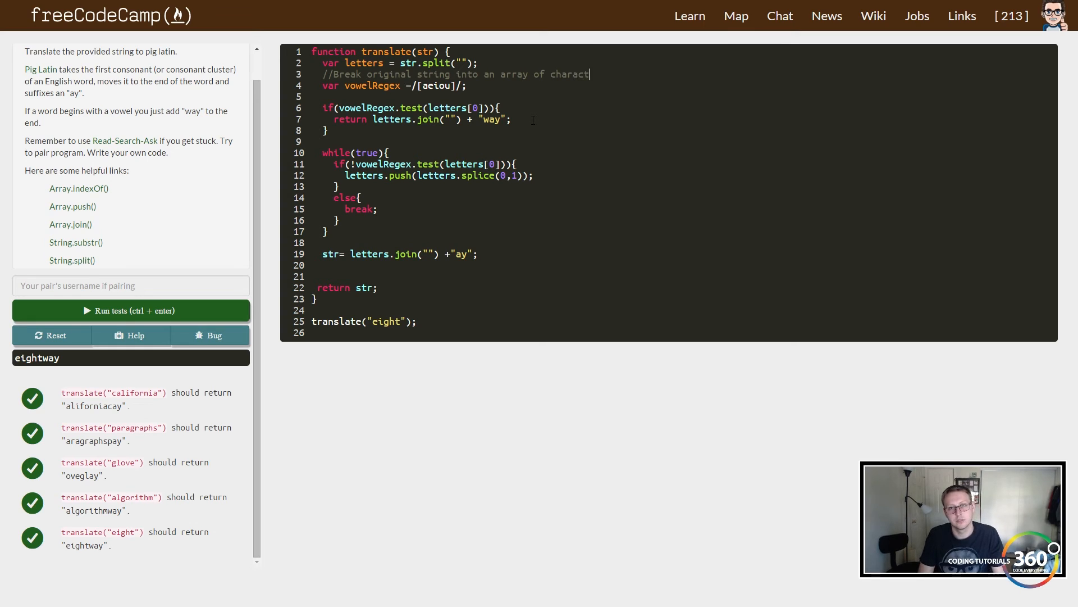
pyautogui.write('ers')
pyautogui.click(684, 97)
pyautogui.write('//Regex f')
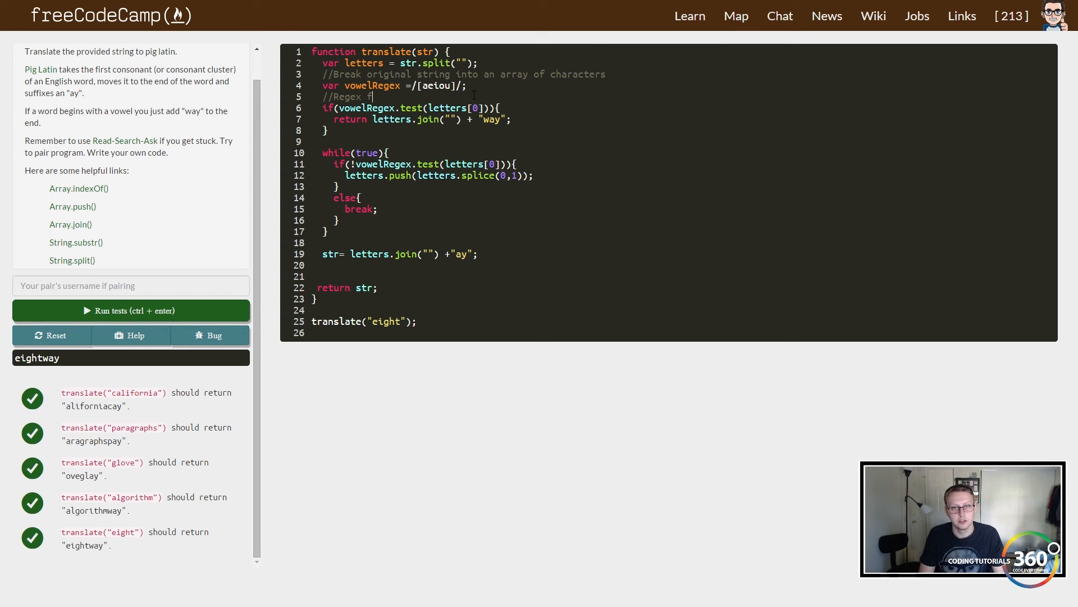
pyautogui.write("or strings that contain 'aeiou")
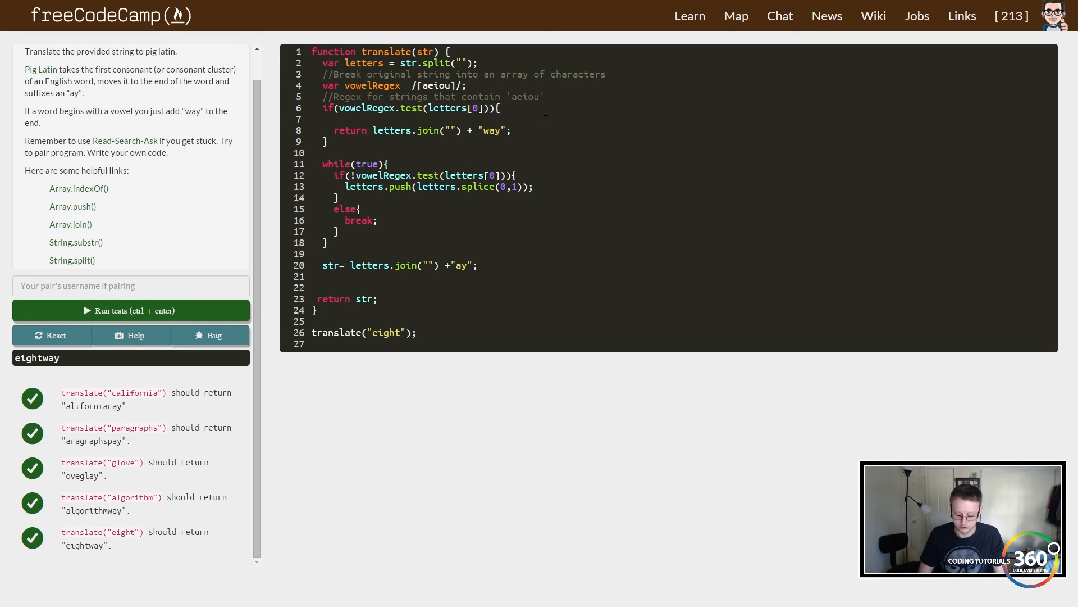
# Add a comment saying the vowel check tests the first character of the array.
pyautogui.write('//test\\')
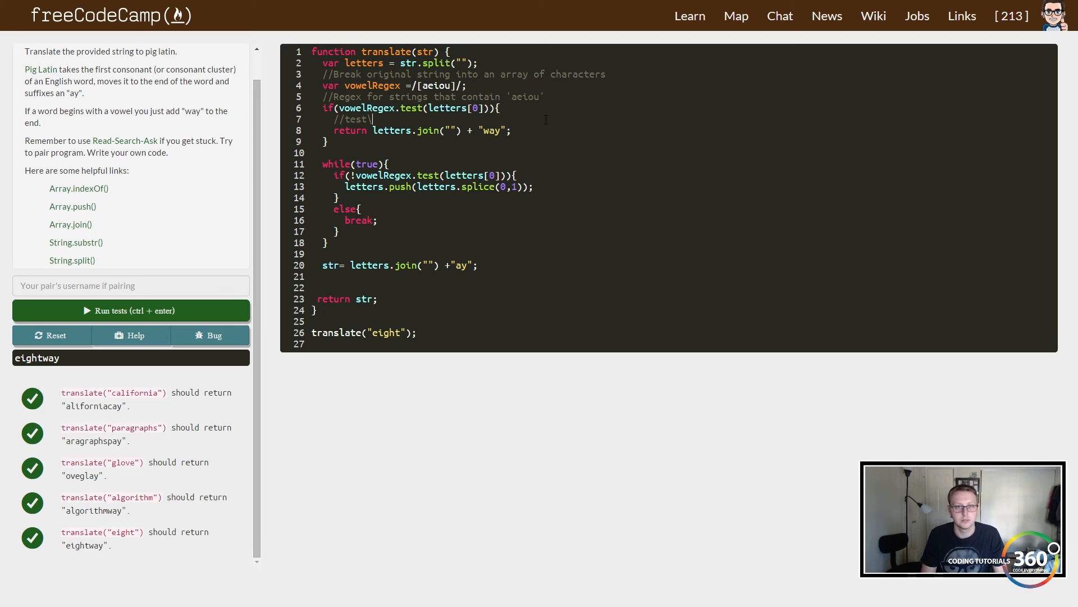
pyautogui.write('Test')
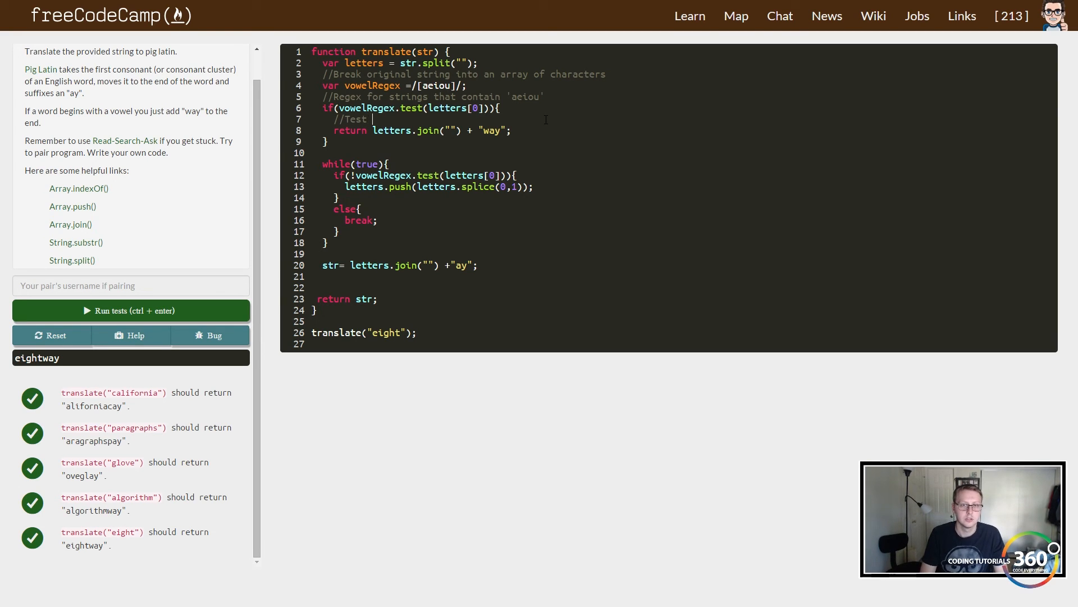
pyautogui.write('the first character of the')
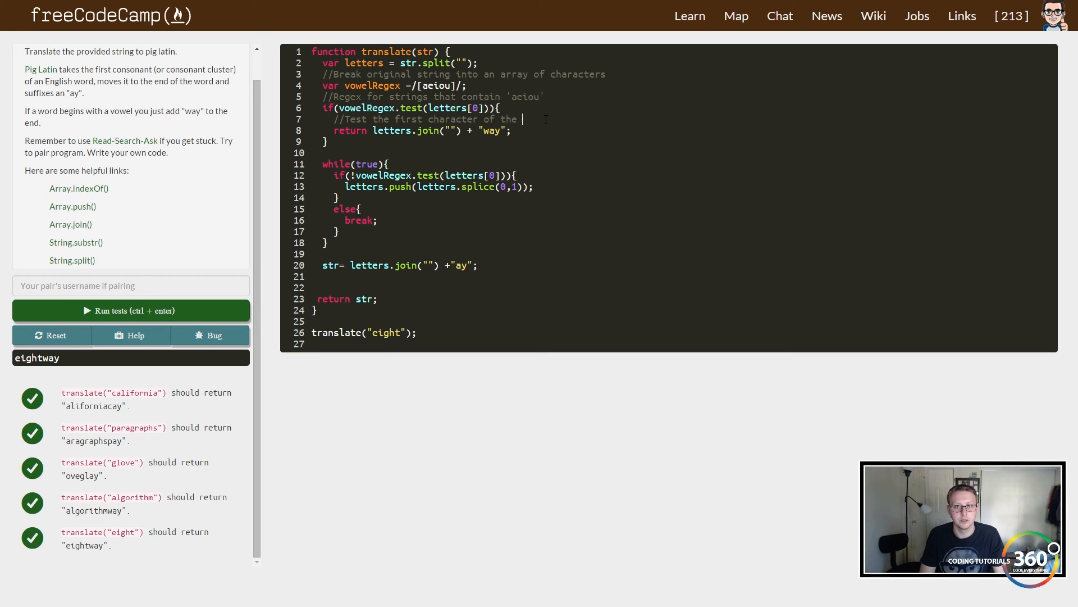
pyautogui.write('array')
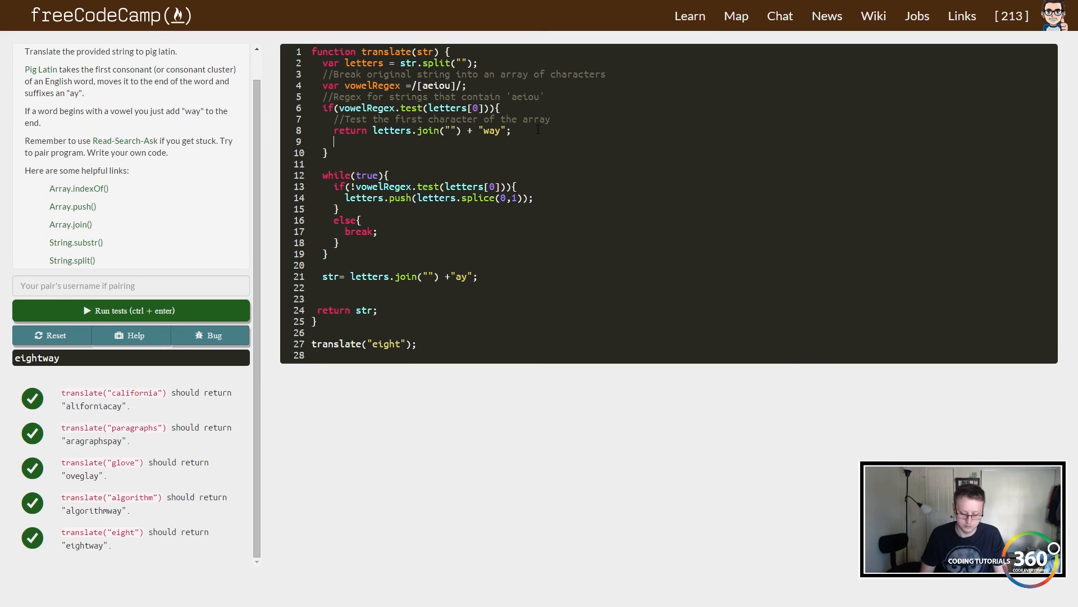
# Add a comment saying that upon matching it adds 'way' to the end, fixing a typo.
pyautogui.write('//Upon mathc')
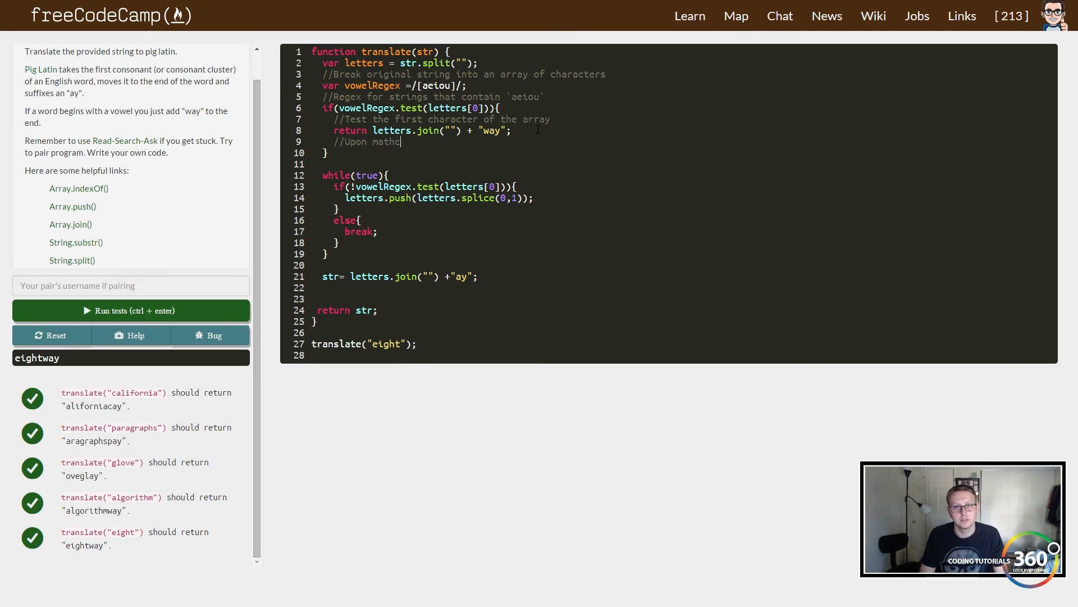
pyautogui.write('ing')
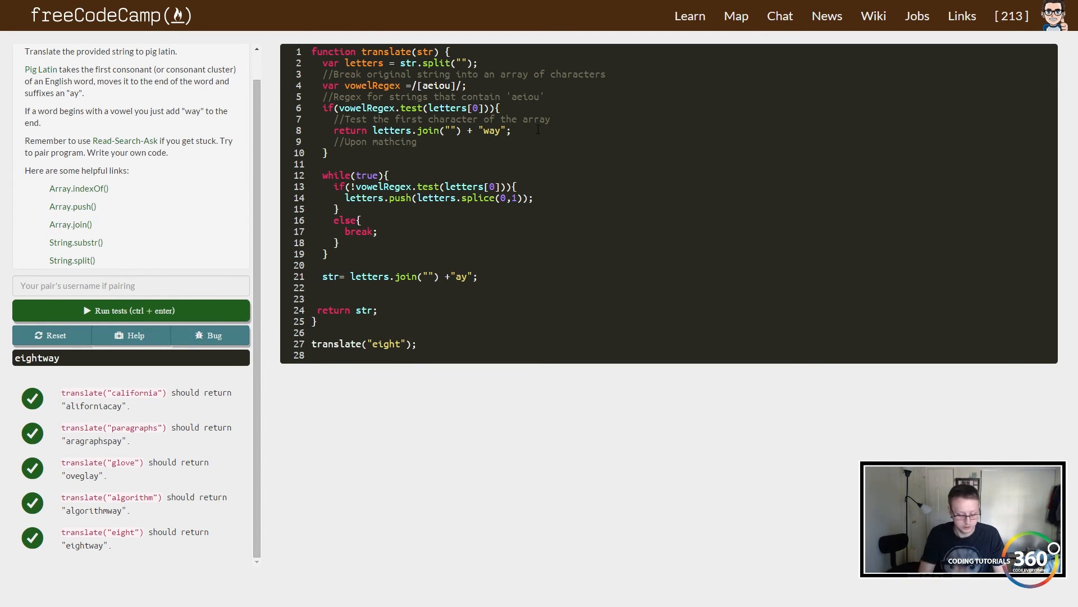
pyautogui.write('adds way to end end of the')
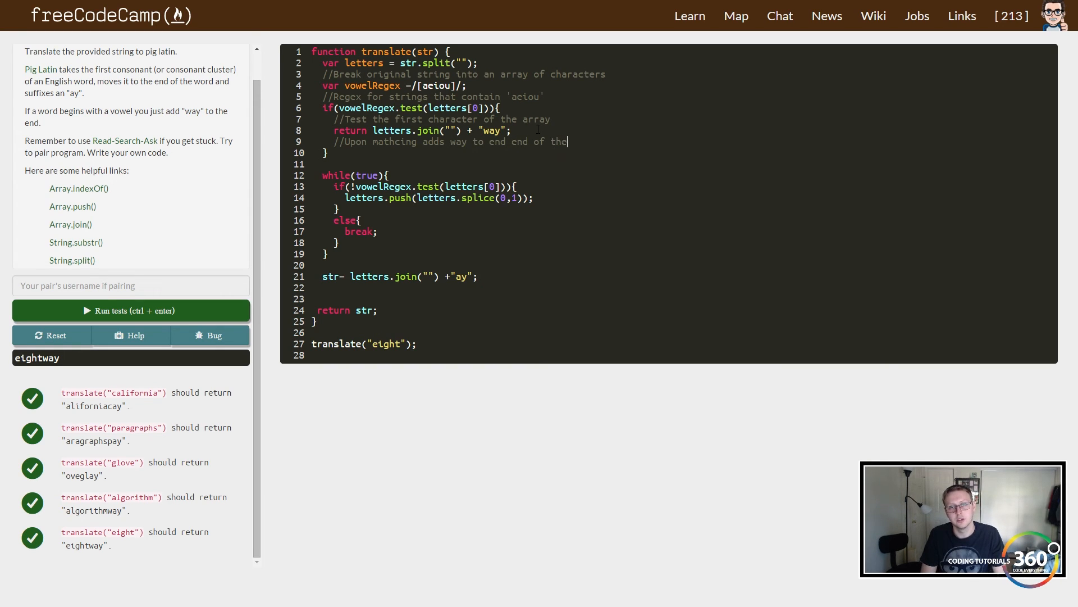
pyautogui.press('BackSpace')
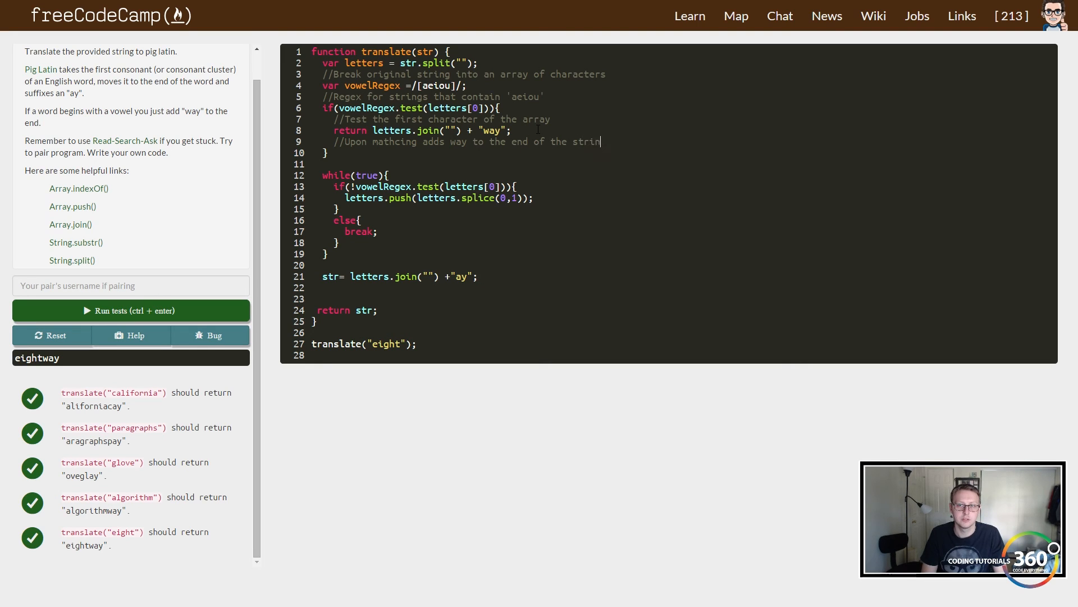
pyautogui.write('g')
pyautogui.write('//For cases not matching vowels')
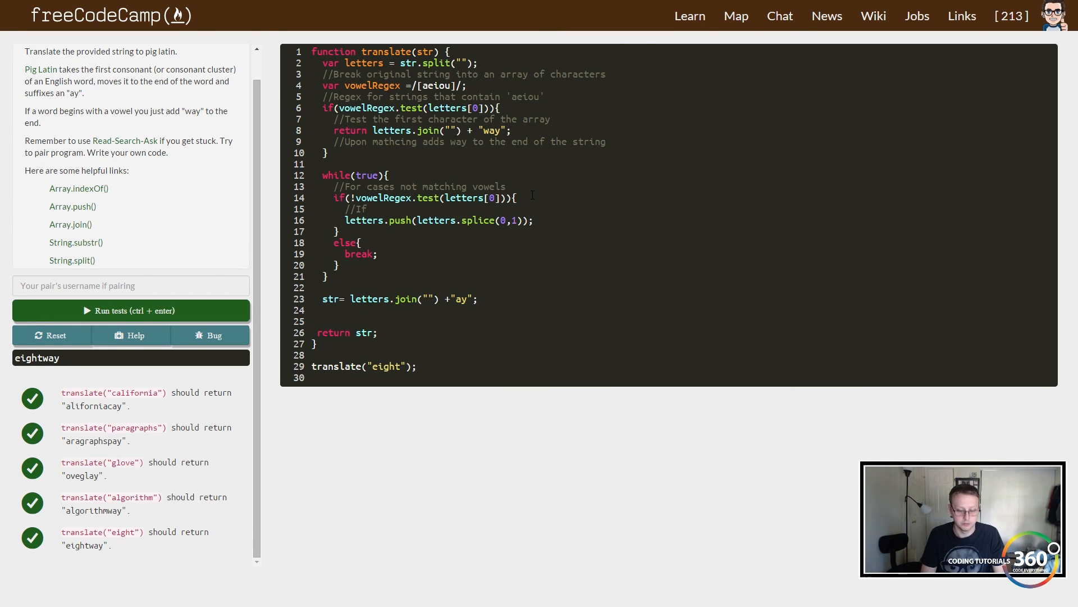
# Comment the while loop's non-vowel cases and note that the else breaks upon finding a vowel.
pyautogui.write("regex doesn't co")
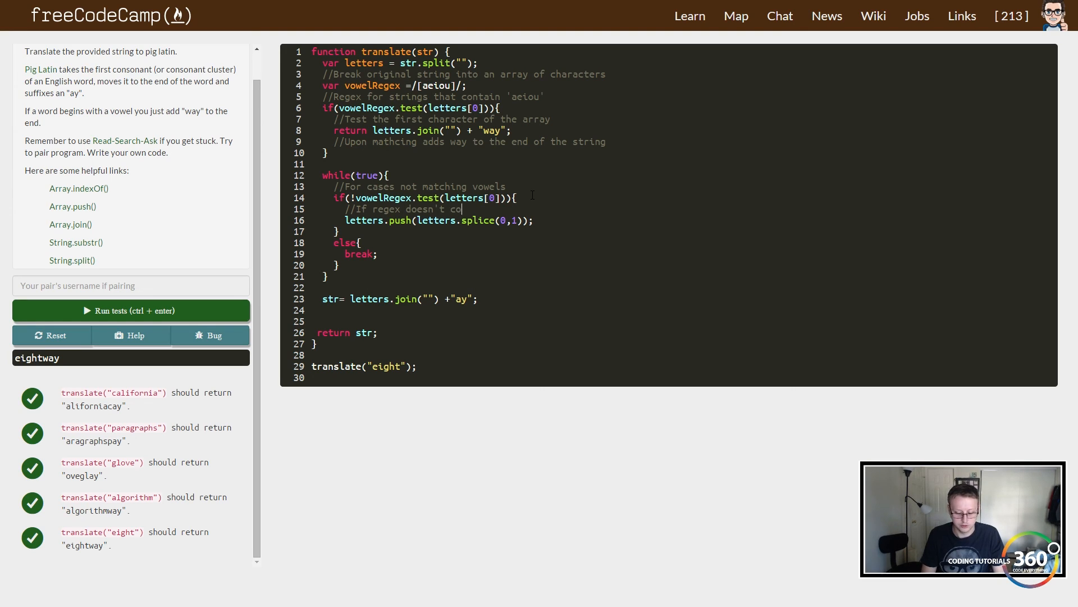
pyautogui.write('ntain a vowel at first char')
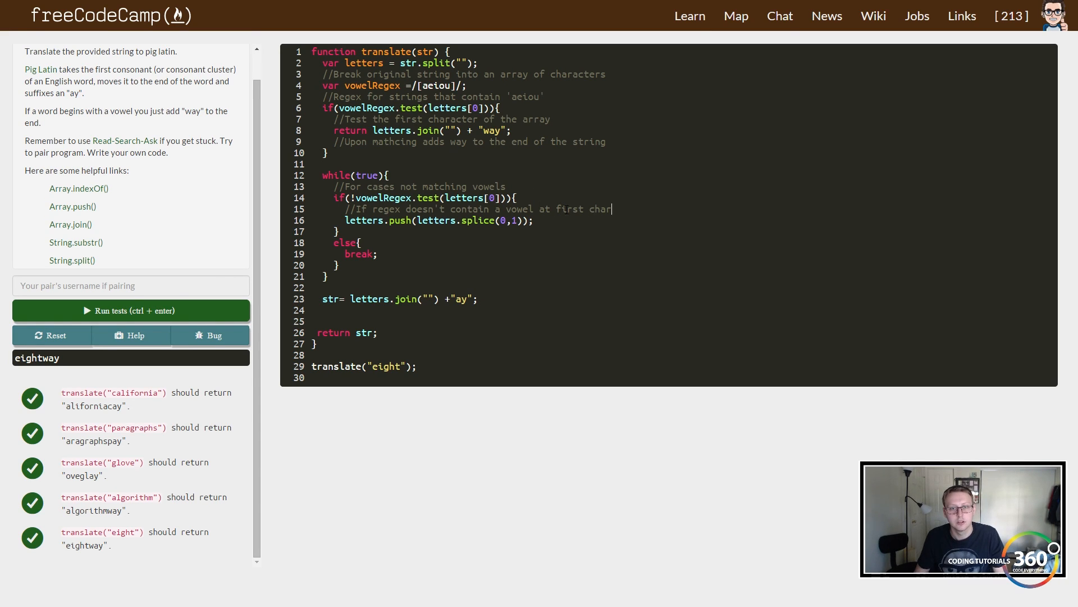
pyautogui.write('//B')
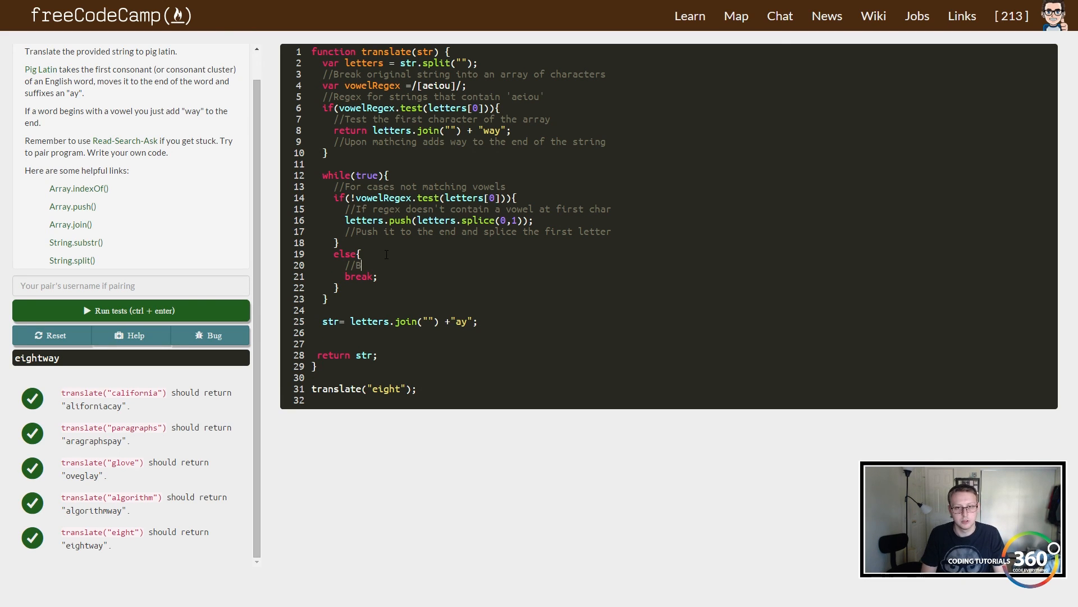
pyautogui.write('reaks')
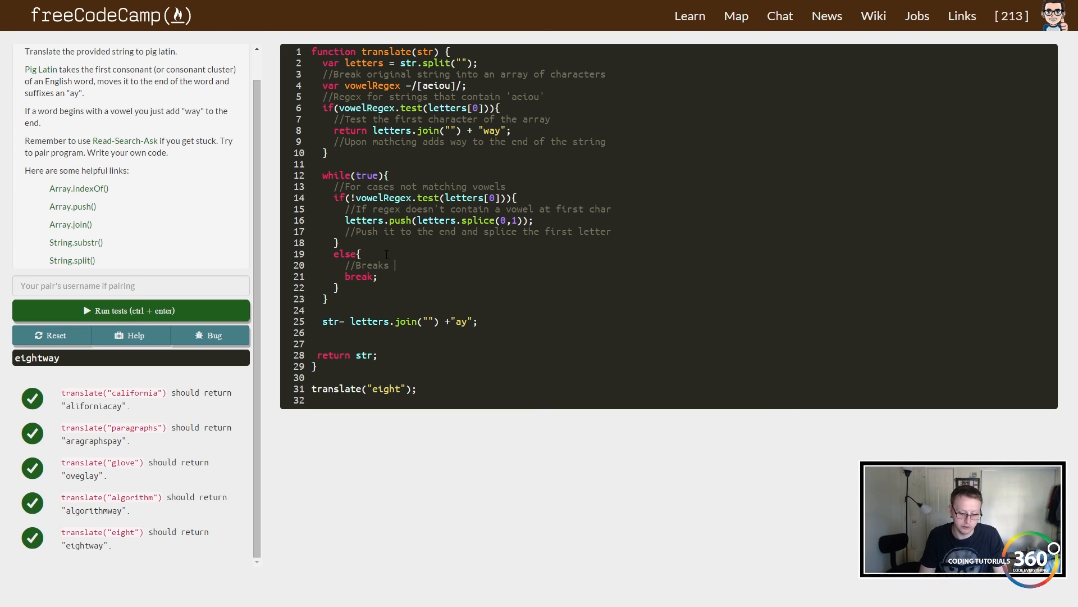
pyautogui.write('upon')
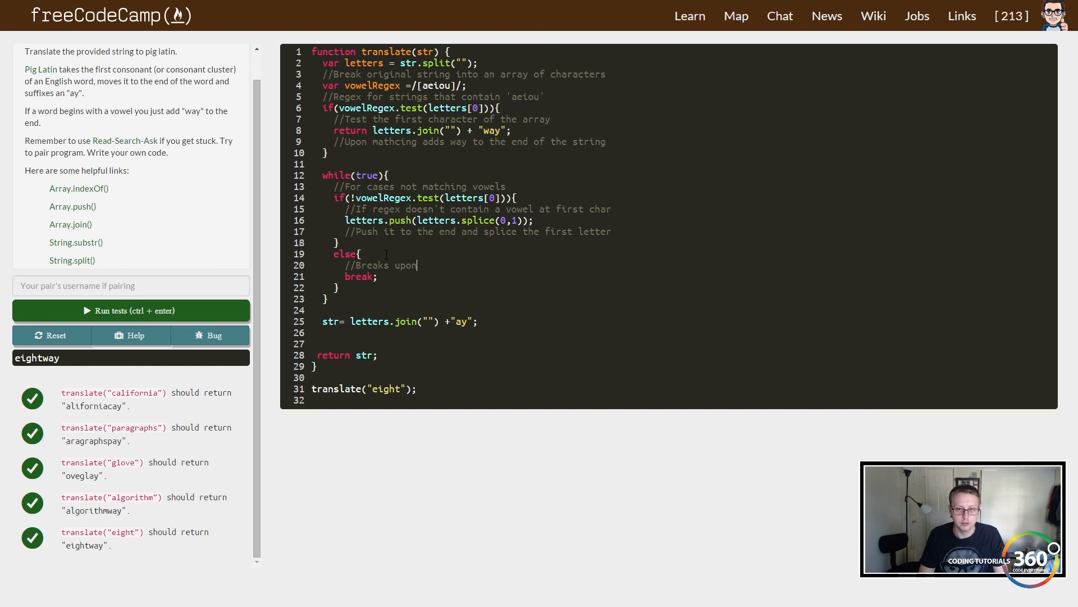
pyautogui.write('finding a vowel')
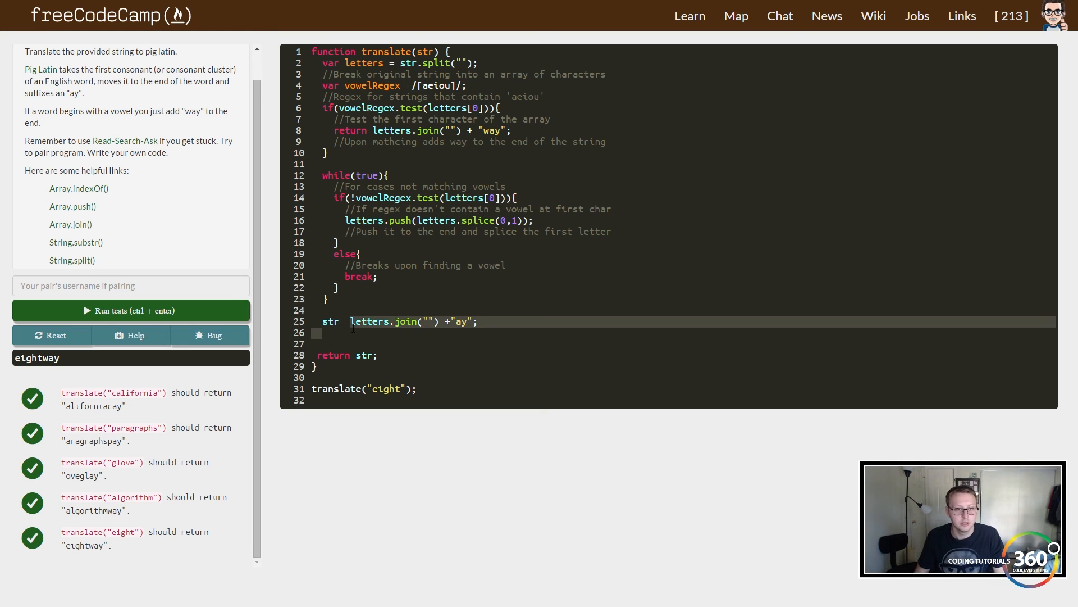
# Add the comment 'Adds ay to the end and joins string together' under the join line.
pyautogui.write('//')
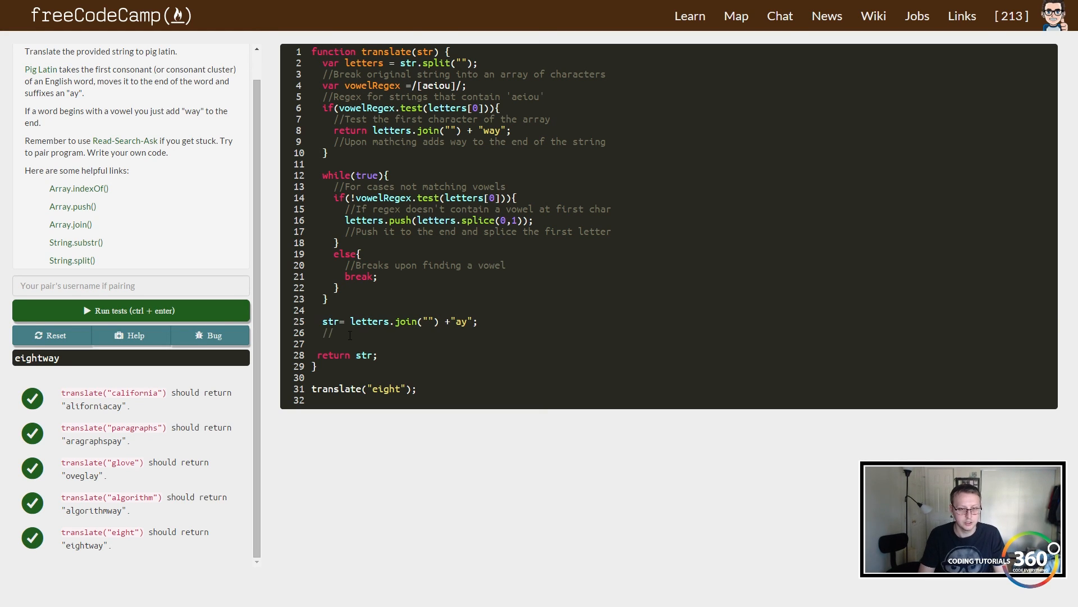
pyautogui.write('Adds ay to the end and j')
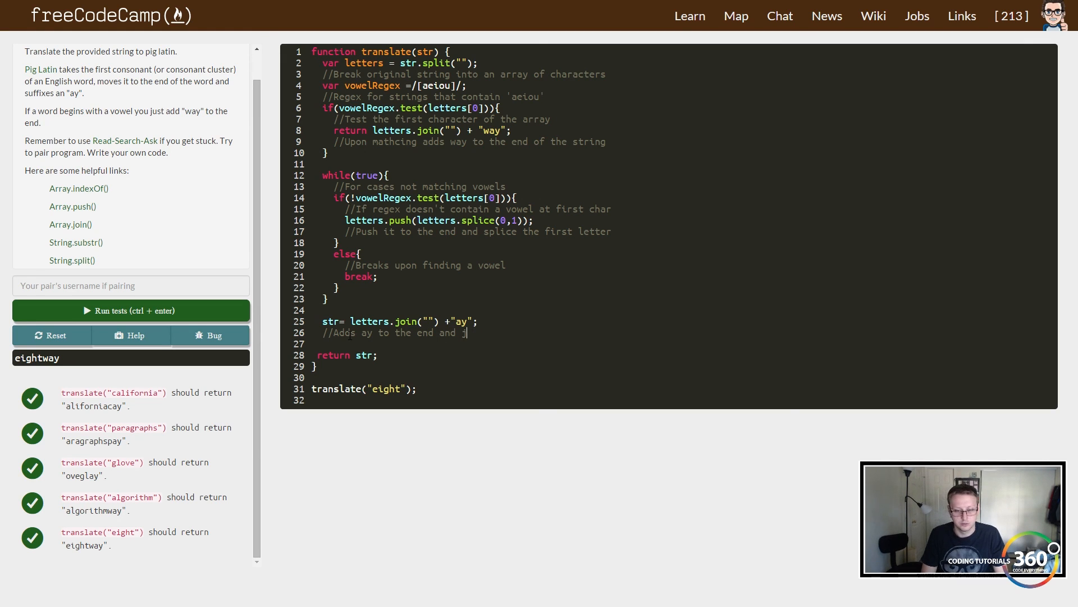
pyautogui.write('oins s')
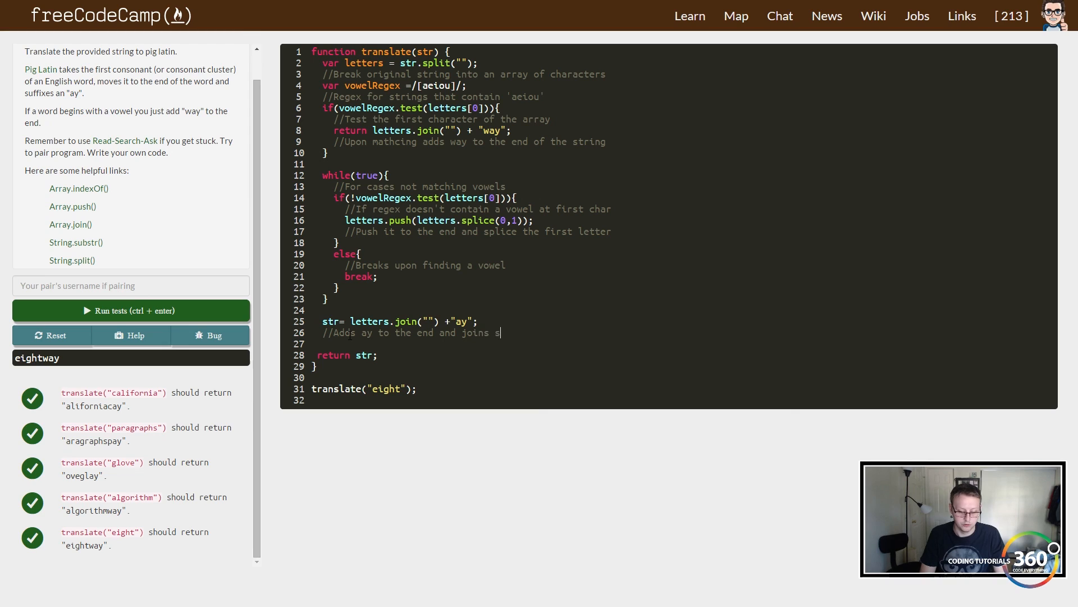
pyautogui.write('trring back')
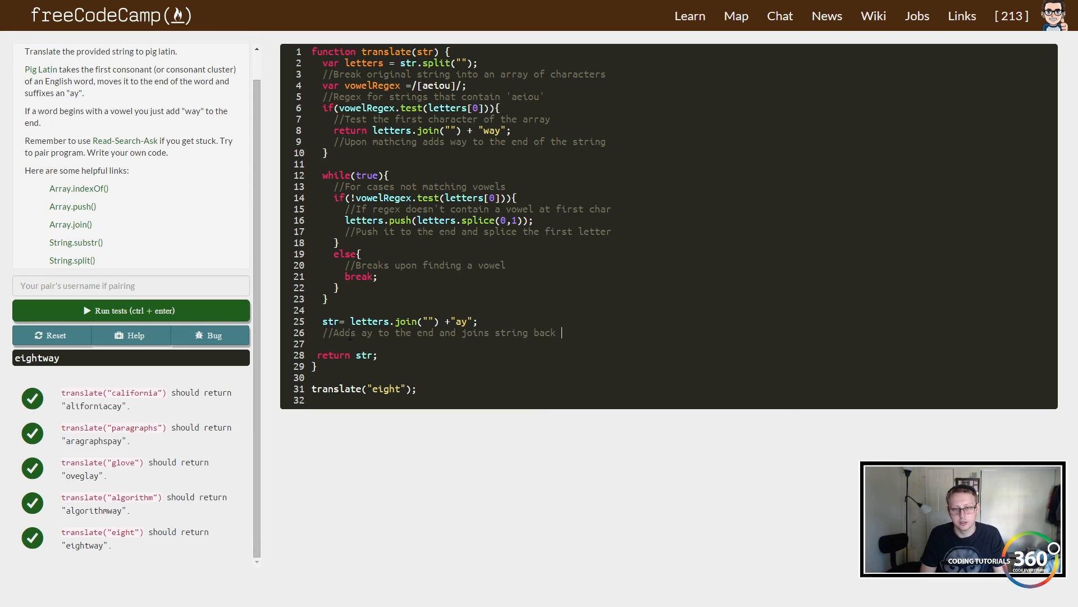
pyautogui.write('together')
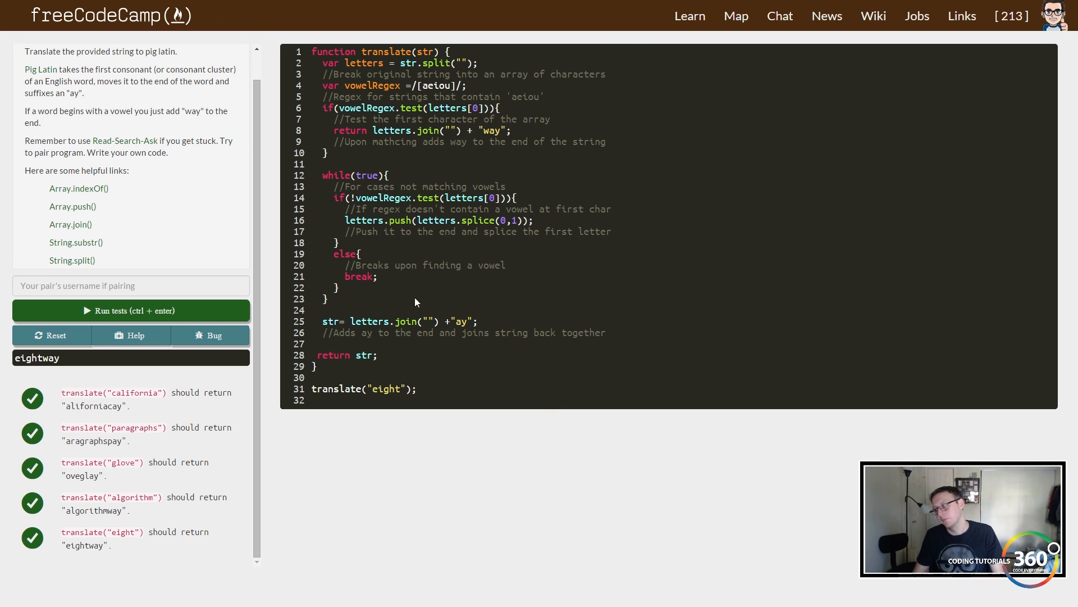
pyautogui.scroll(3)
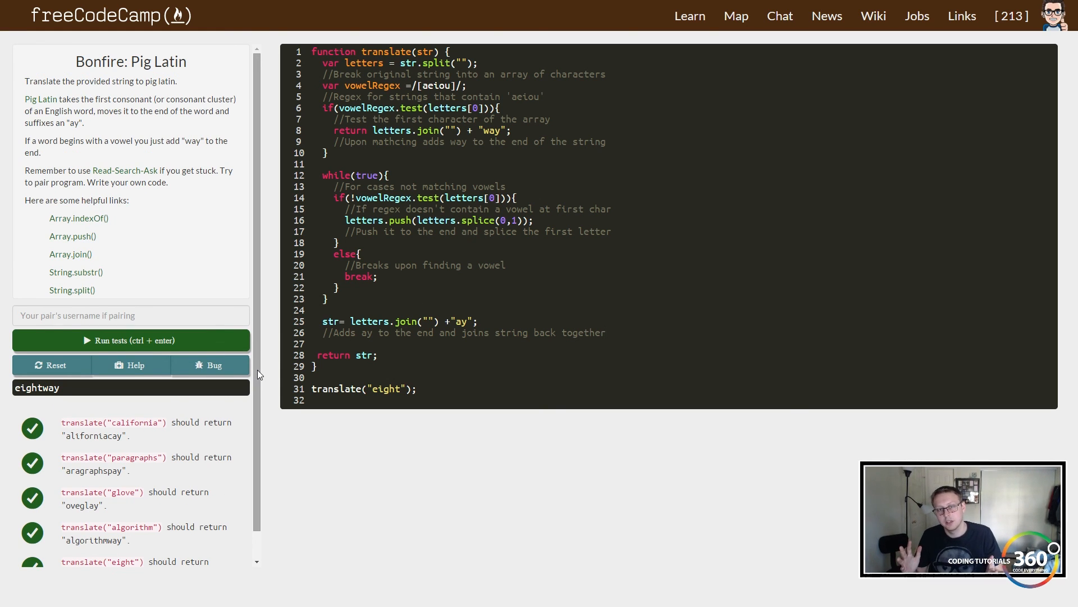
pyautogui.click(606, 332)
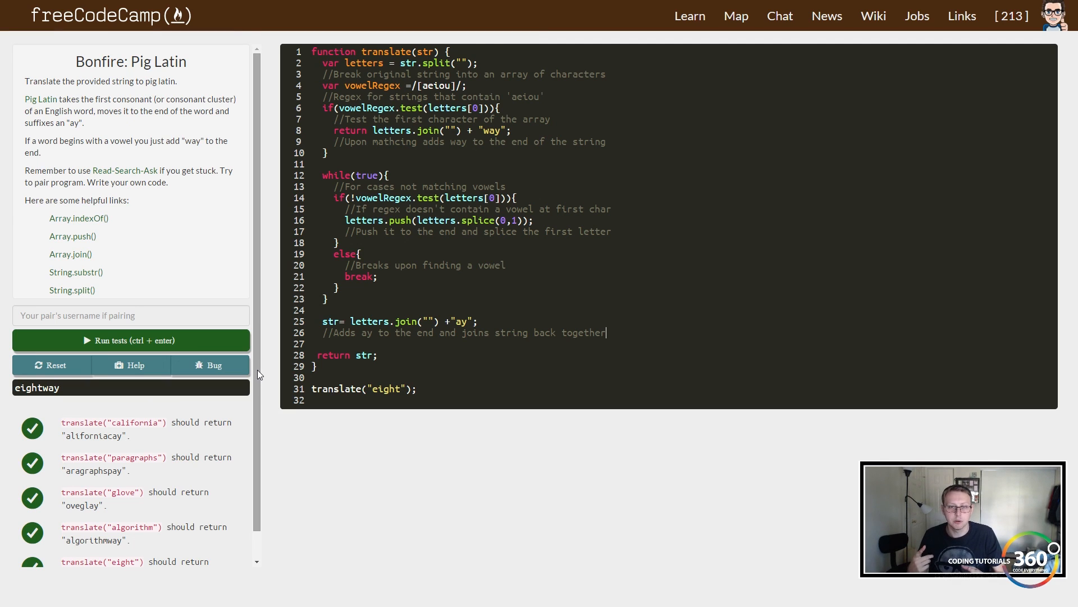
pyautogui.moveTo(227, 344)
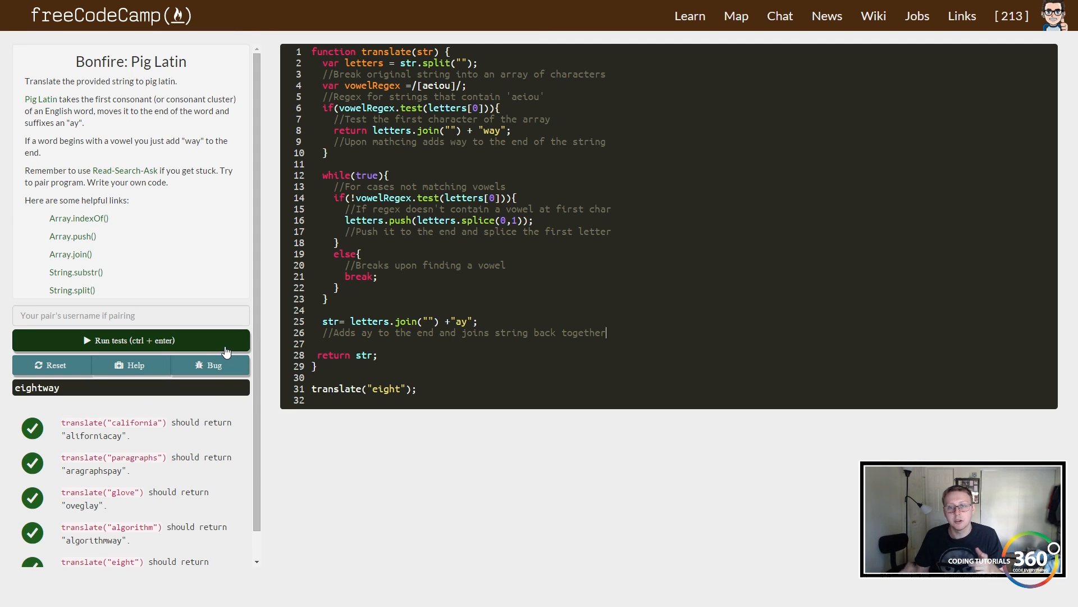